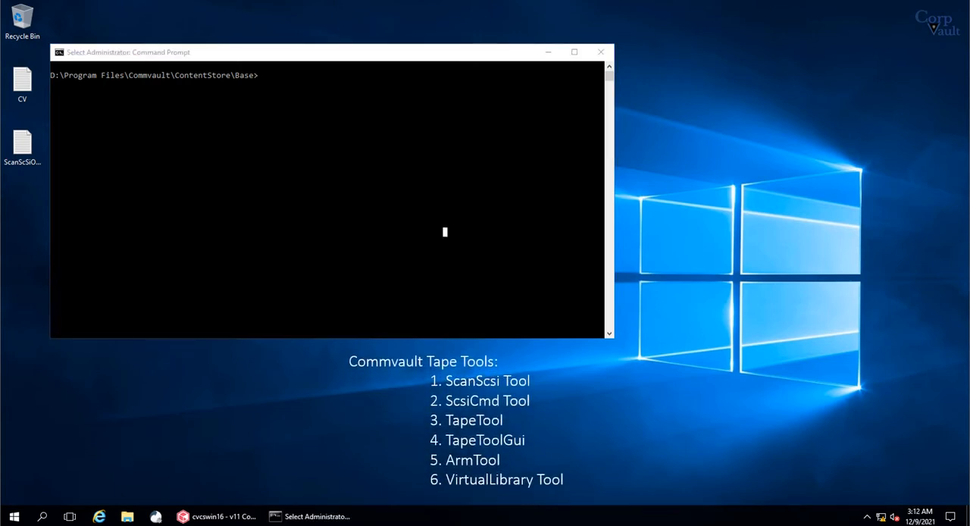
mouse_move(408, 183)
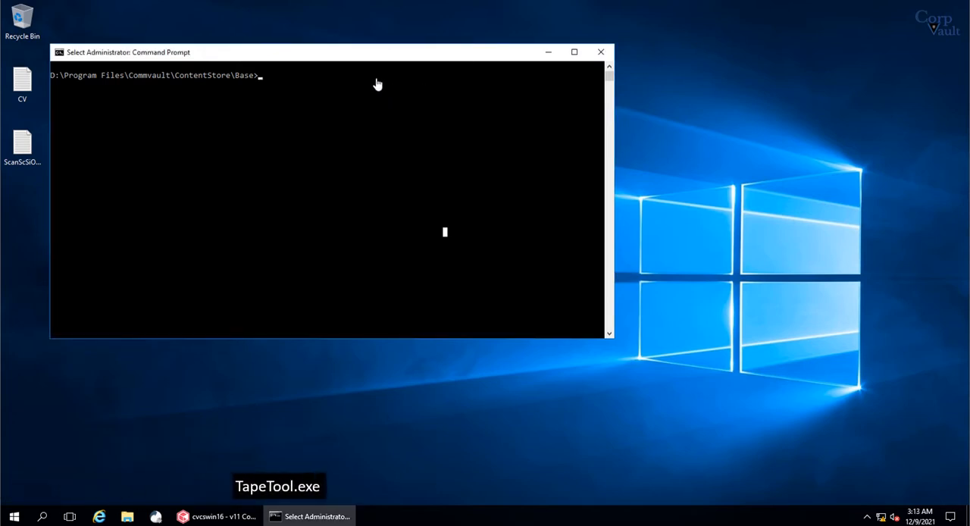
Redirect TapeTool.exe usage output to TapeTool.txt on the Administrator Desktop
type("TapeTool.exe > C:")
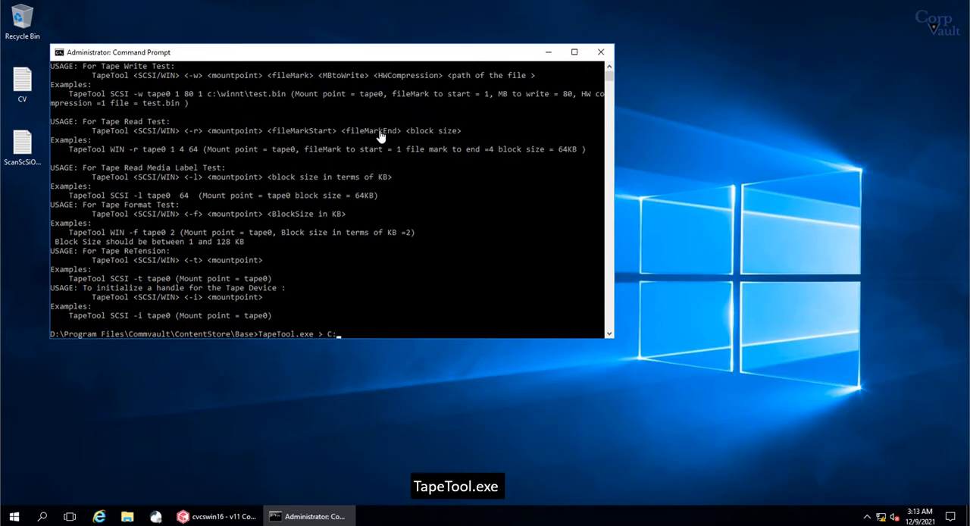
type("\\Users\\Ad")
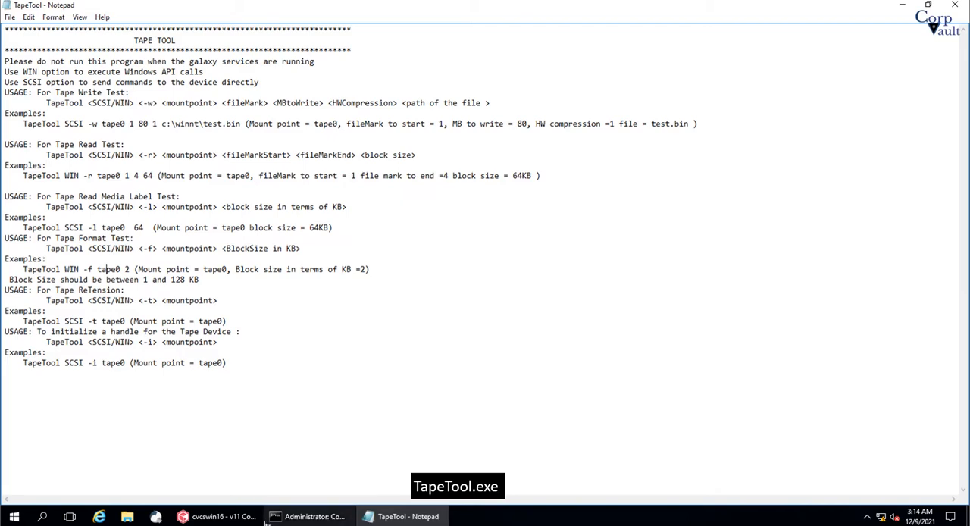
Bring up the first tape drive's properties and view its Status information
left_click(219, 516)
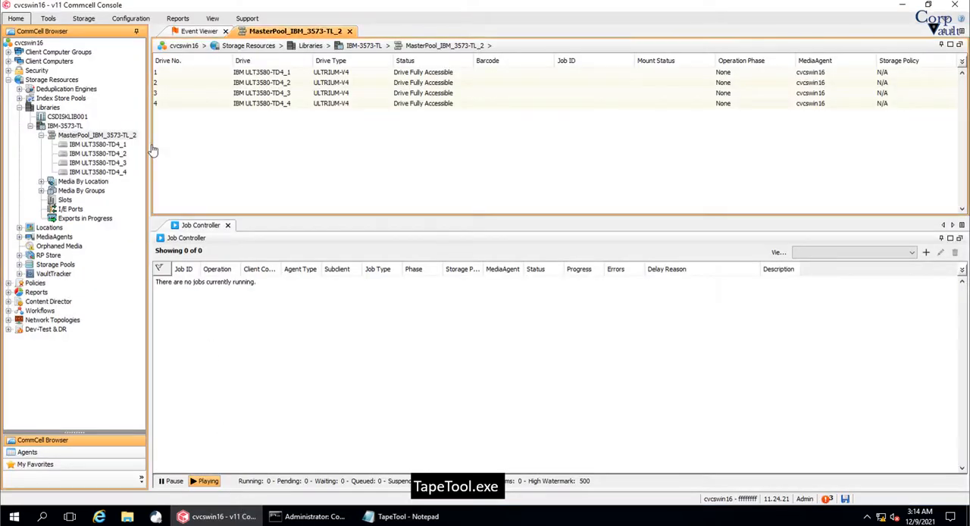
right_click(260, 72)
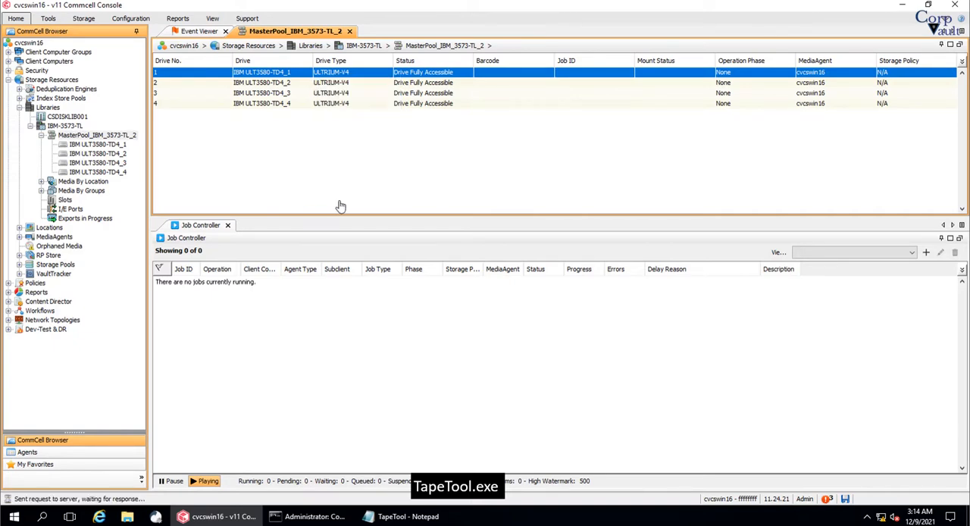
double_click(260, 71)
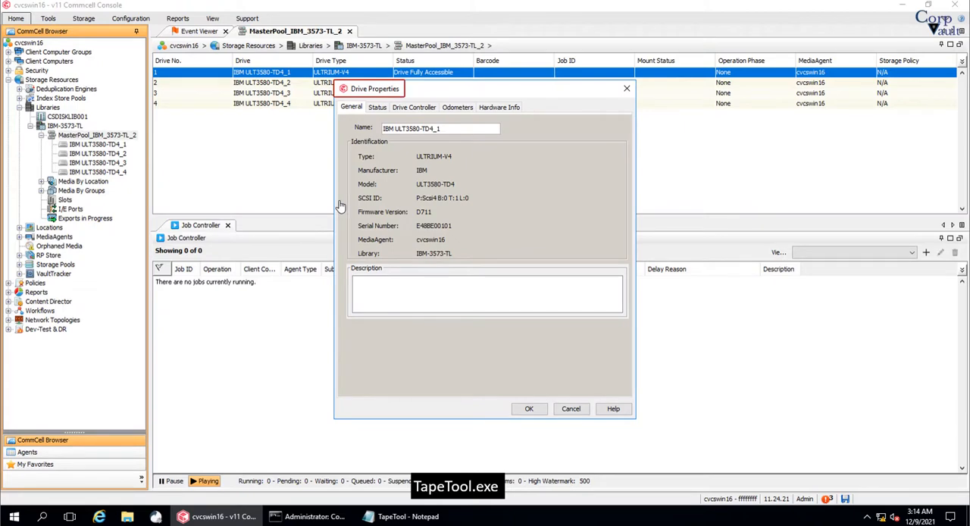
left_click(378, 106)
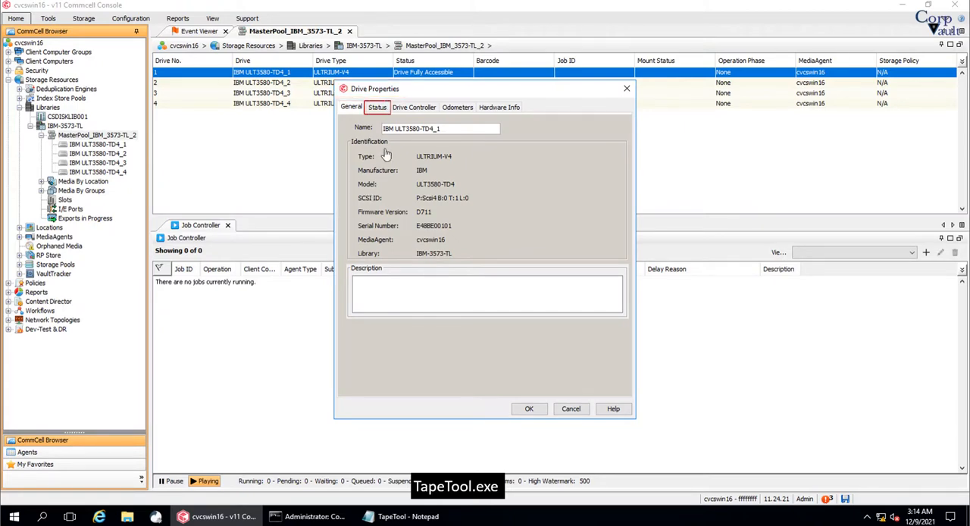
left_click(376, 106)
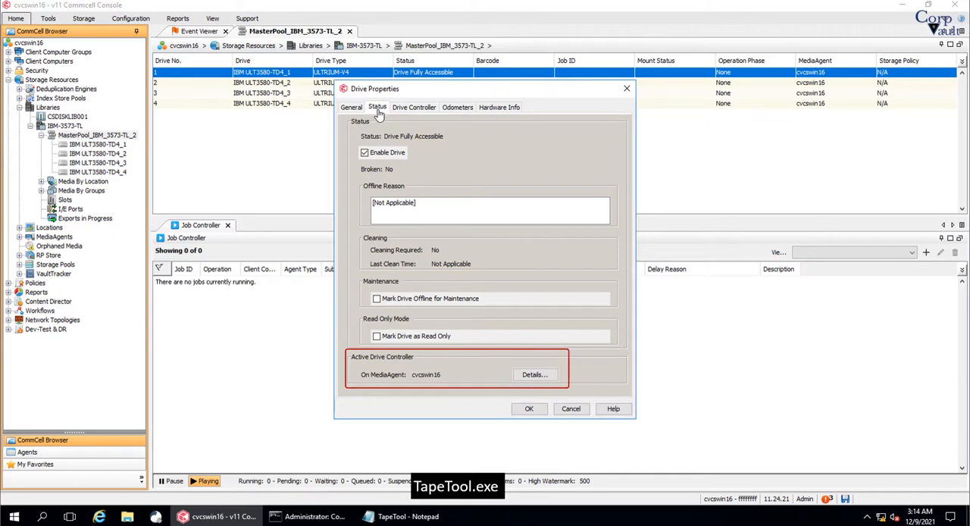
View the active drive controller's details, then dismiss the properties without changes
left_click(534, 375)
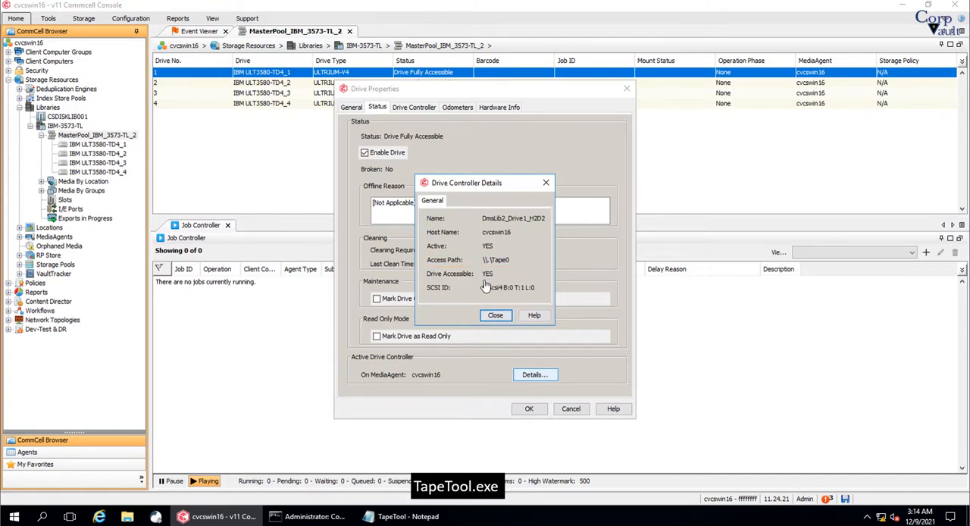
left_click(494, 315)
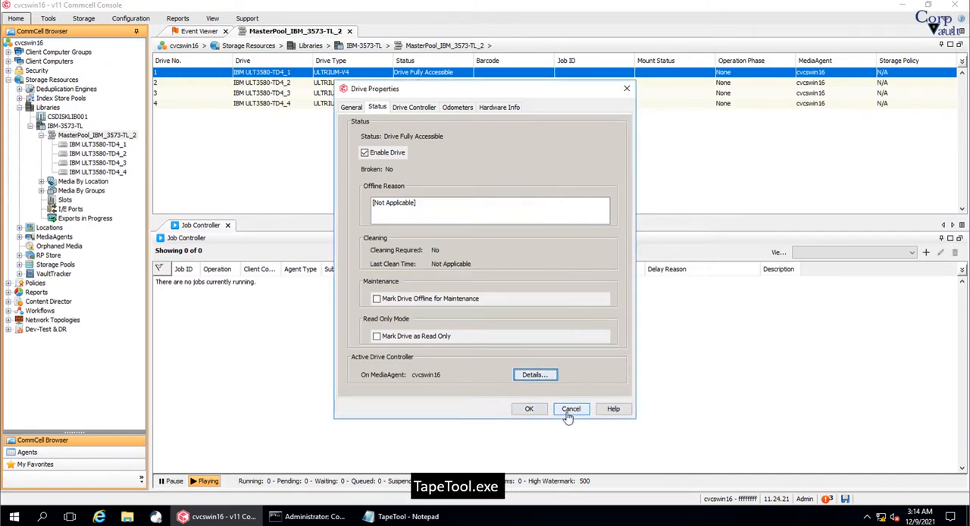
left_click(570, 410)
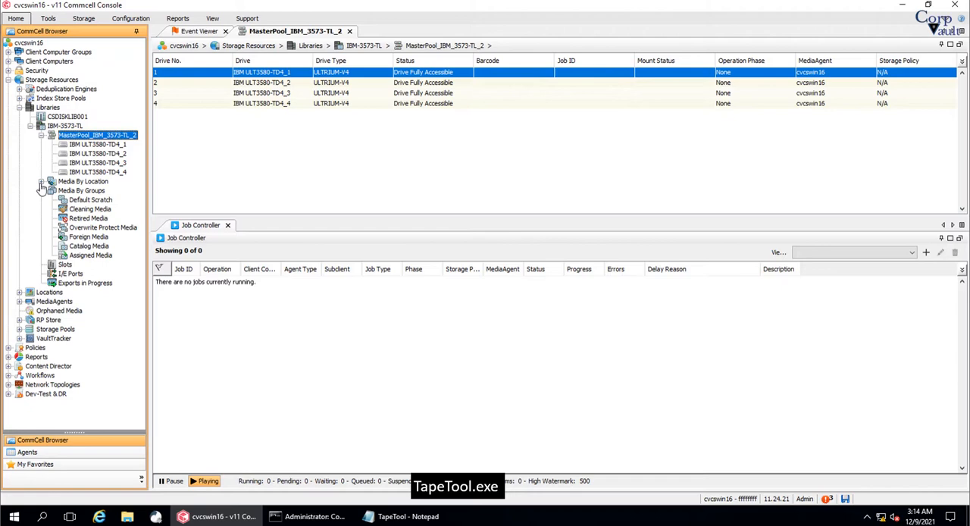
Load tape QC0001L4 from Media In Library into drive IBM ULT3580-TD4_1
left_click(42, 182)
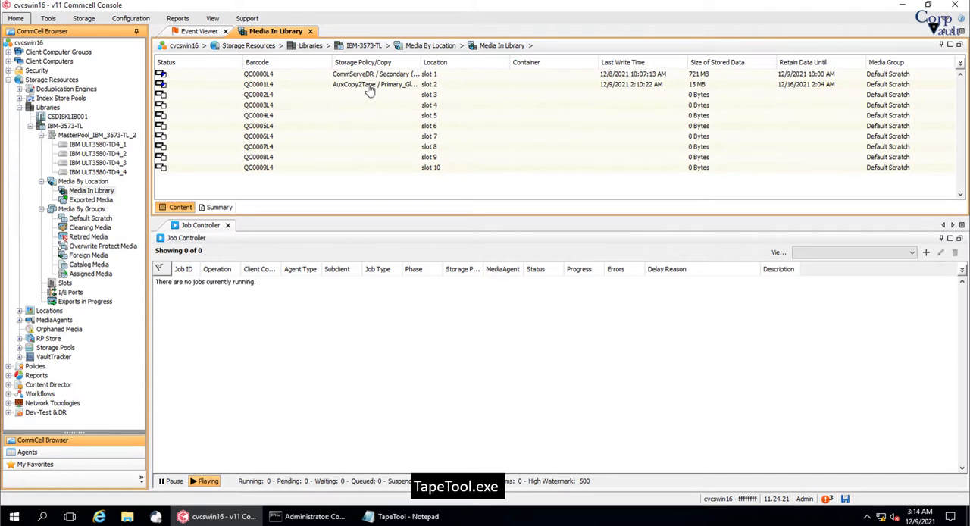
right_click(372, 85)
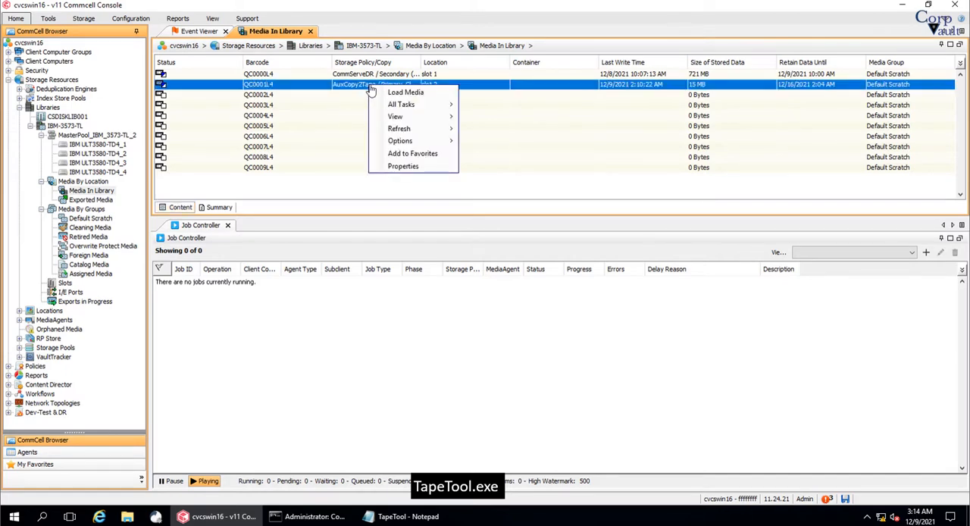
left_click(407, 91)
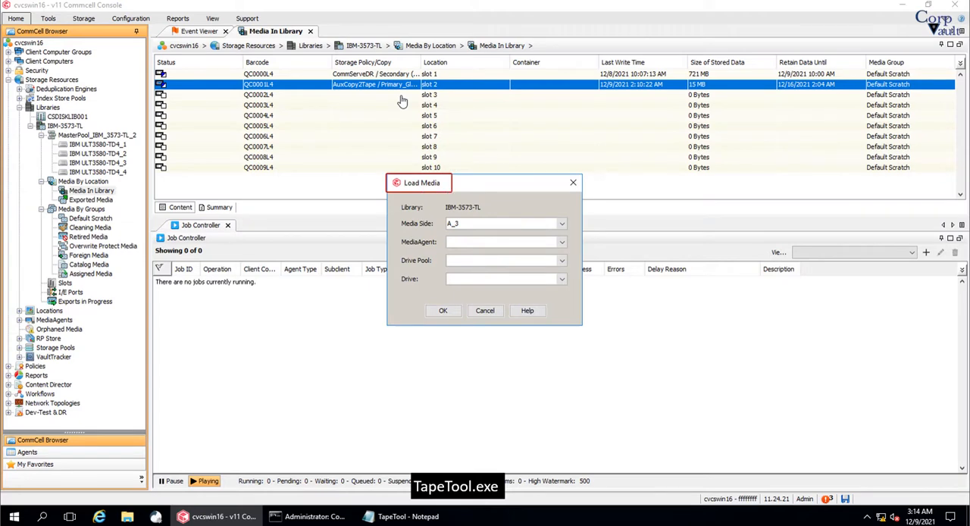
mouse_move(479, 232)
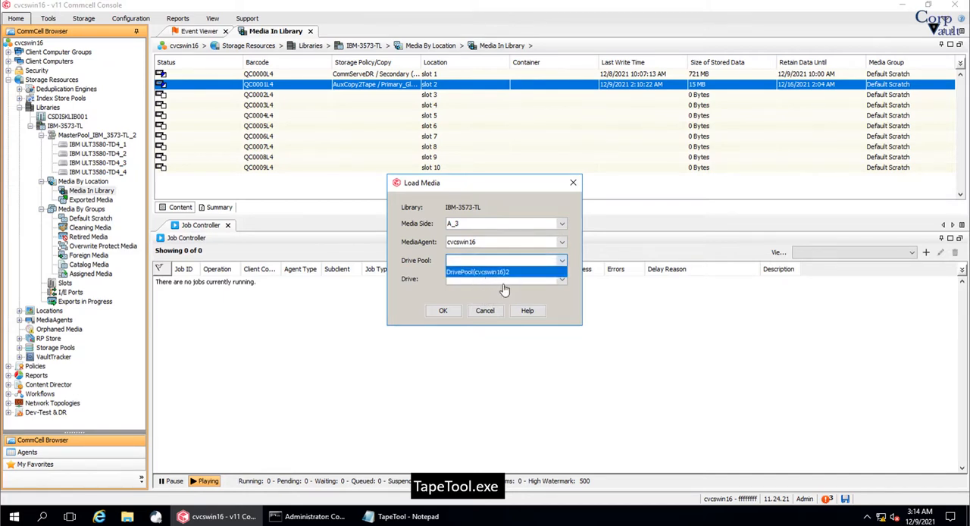
left_click(561, 279)
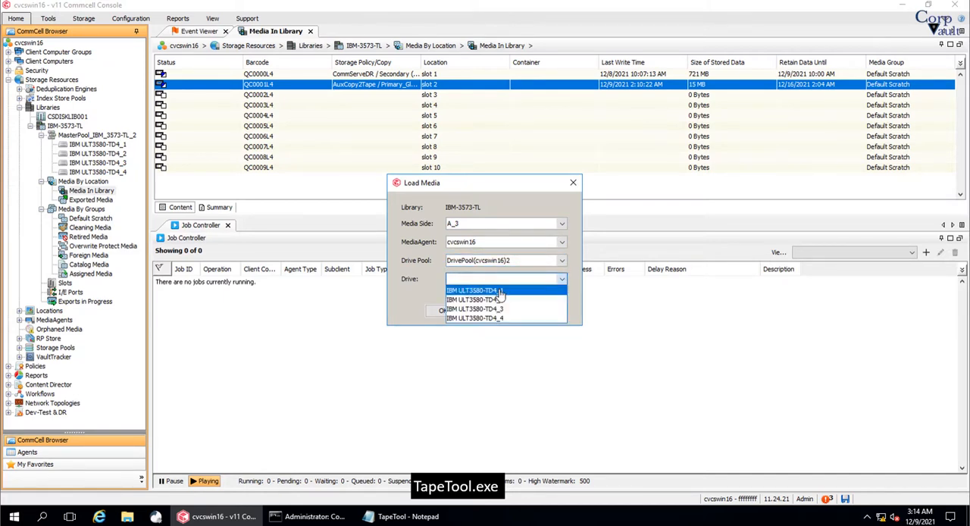
left_click(475, 290)
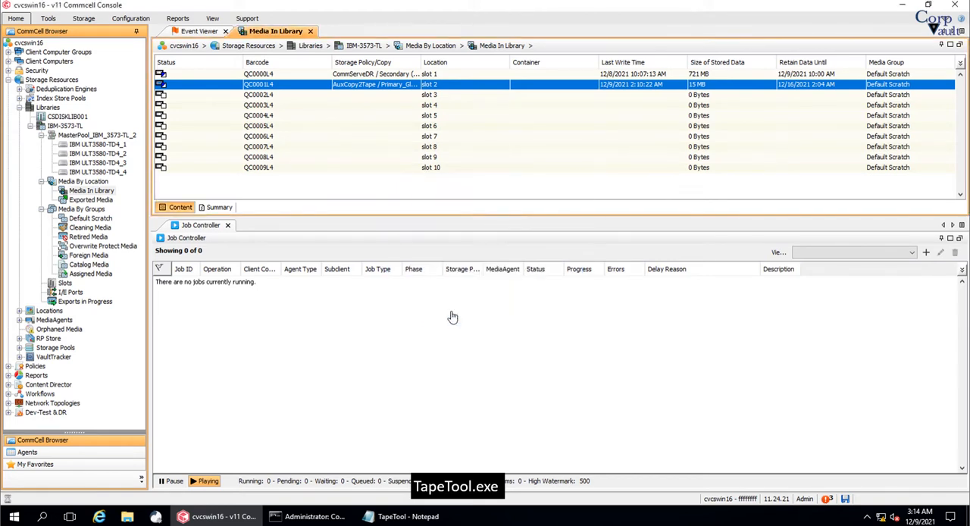
Return to the library's drive list showing the tape mounted, with the usage notes back up
left_click(97, 135)
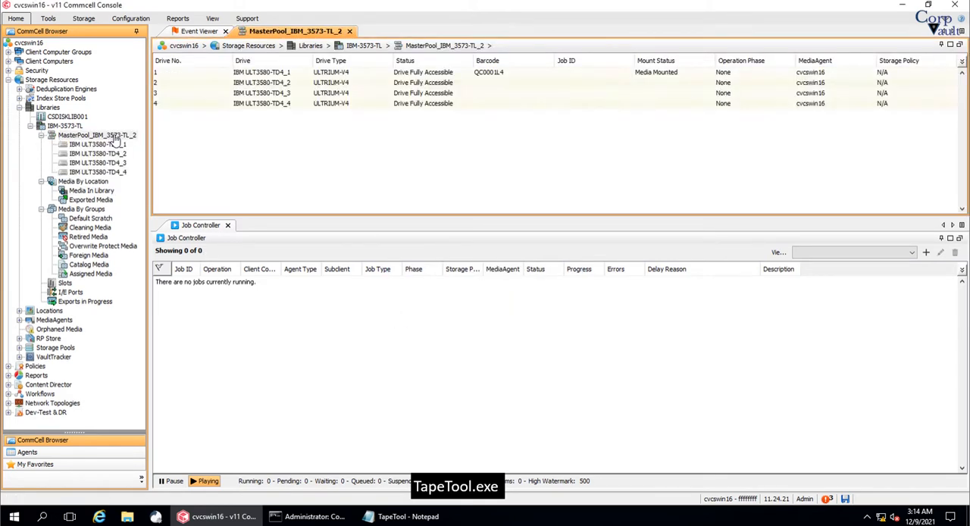
left_click(97, 135)
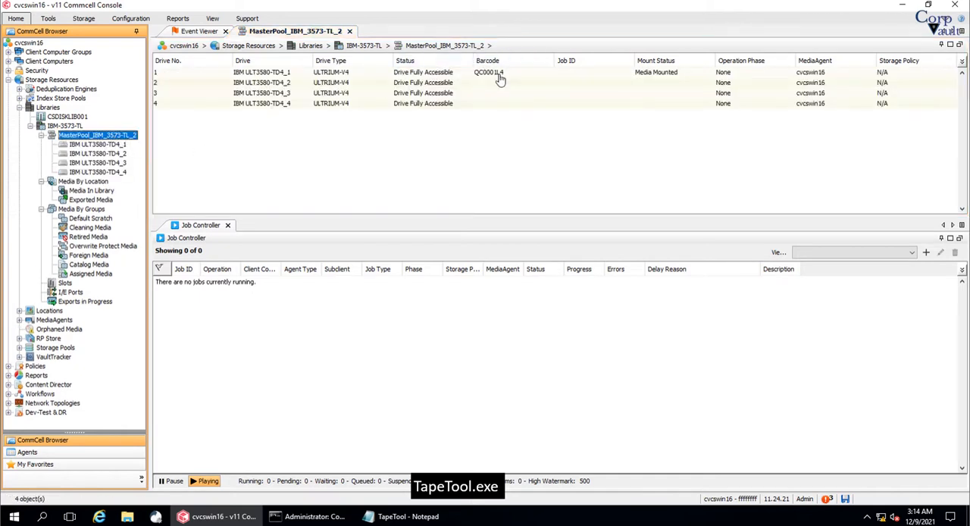
left_click(408, 516)
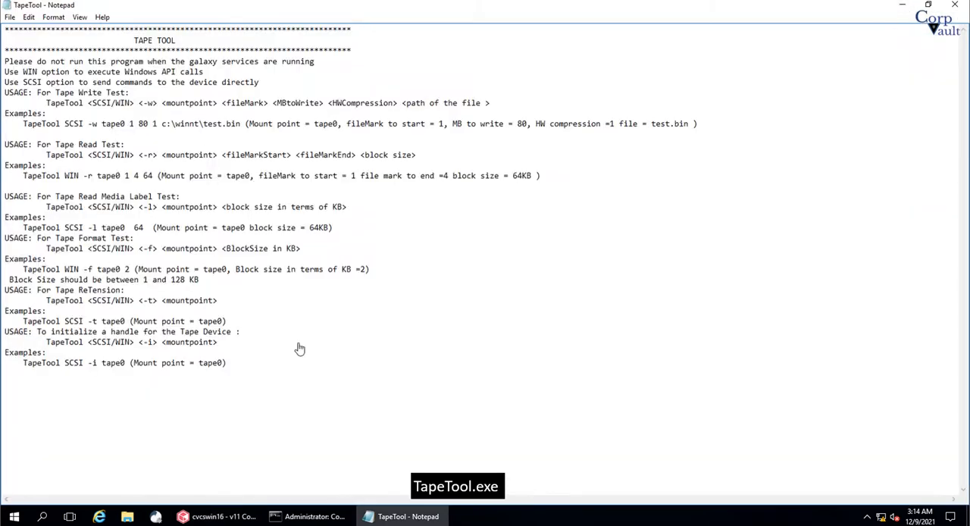
Run TapeTool SCSI -i tape0 beside the Notepad notes to open a handle to tape0
left_click(311, 515)
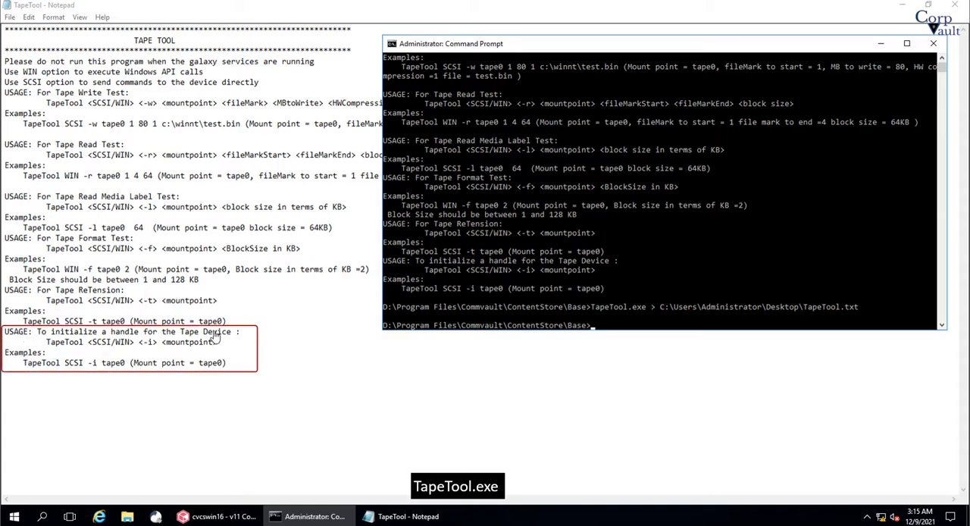
left_click_drag(23, 362, 127, 363)
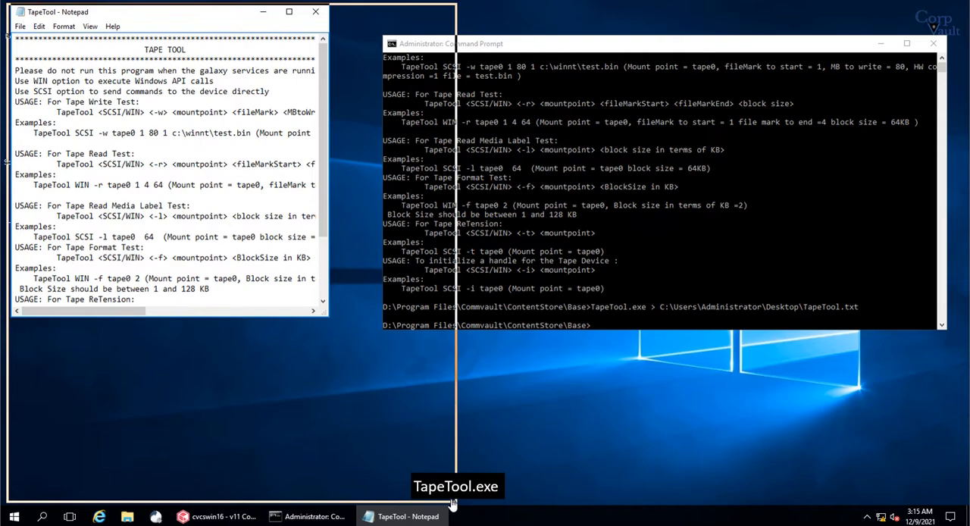
type("TapeTool SCSI -i tape0")
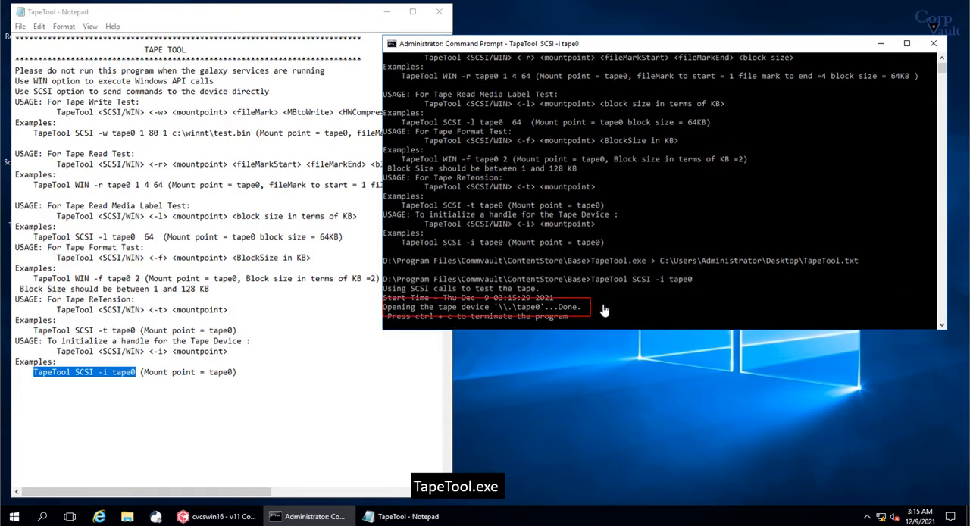
key("ctrl+c")
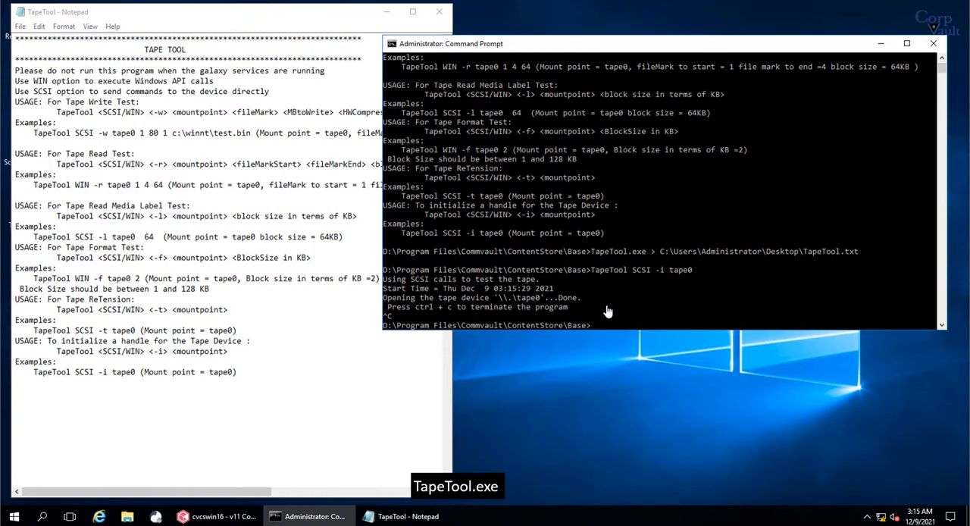
Run TapeTool read tests on Tape0 (TapeTool SCSI -l Tape0 6, block 128) then clear the console
type("TapeTool SCSI -l tape0 64")
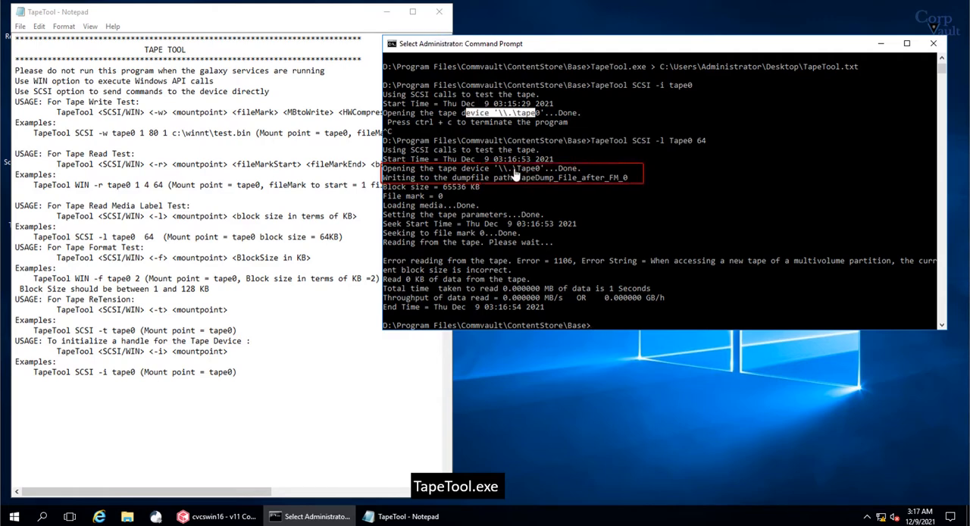
left_click_drag(516, 176, 621, 182)
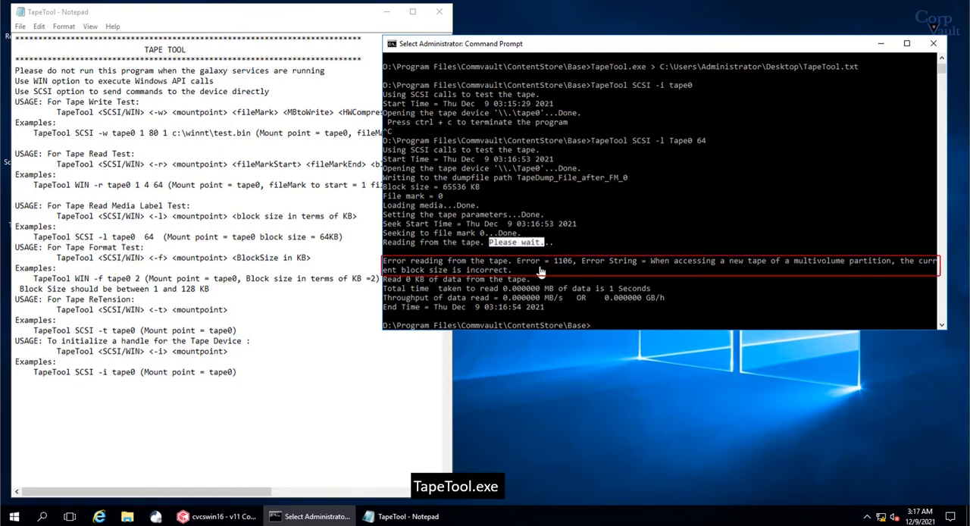
mouse_move(681, 282)
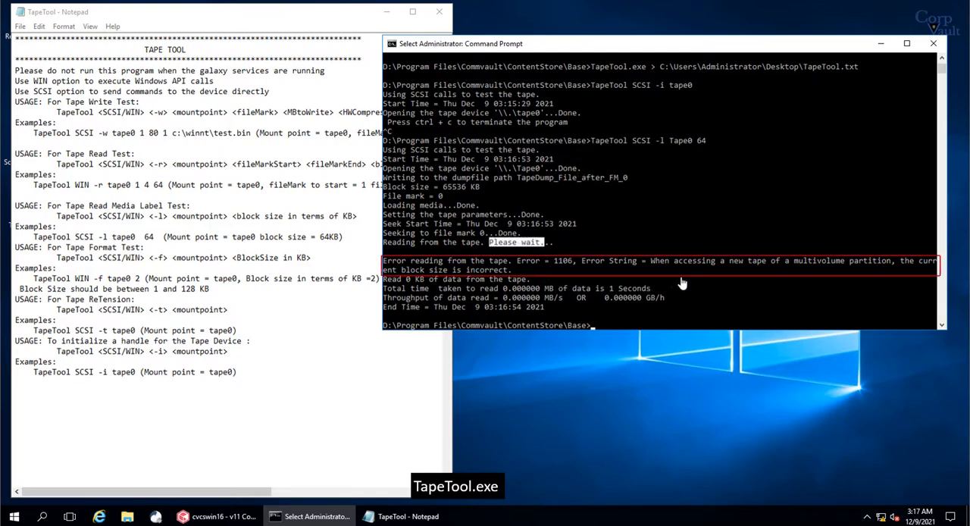
mouse_move(493, 282)
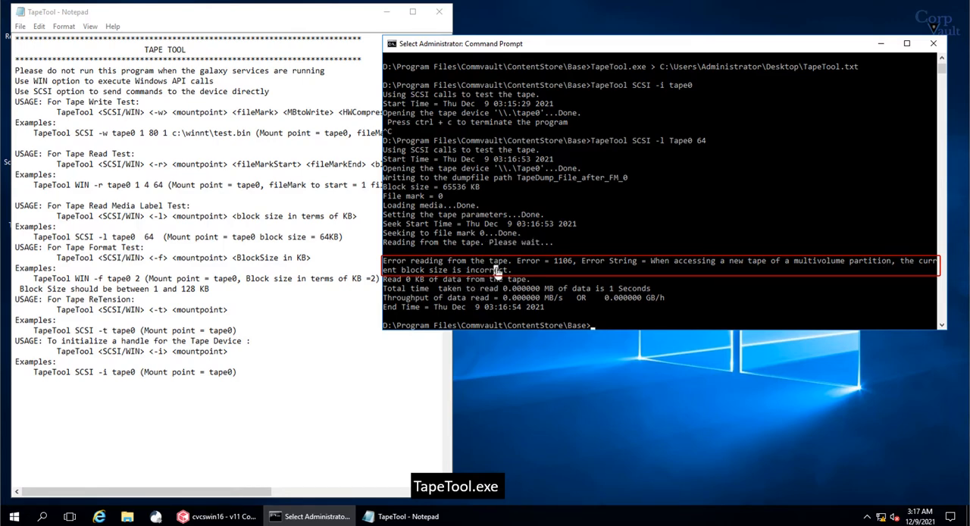
mouse_move(609, 313)
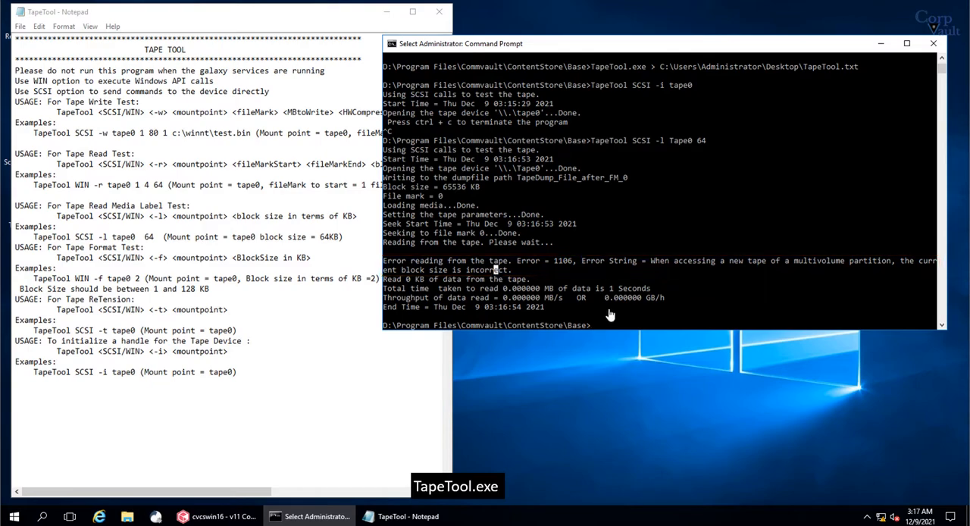
type("TapeTool SCSI -l Tape0 6")
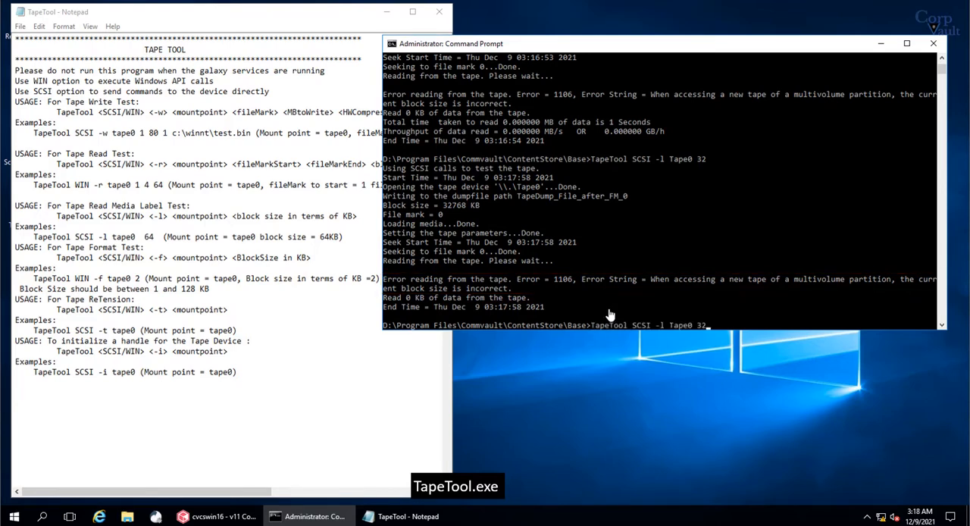
type("128")
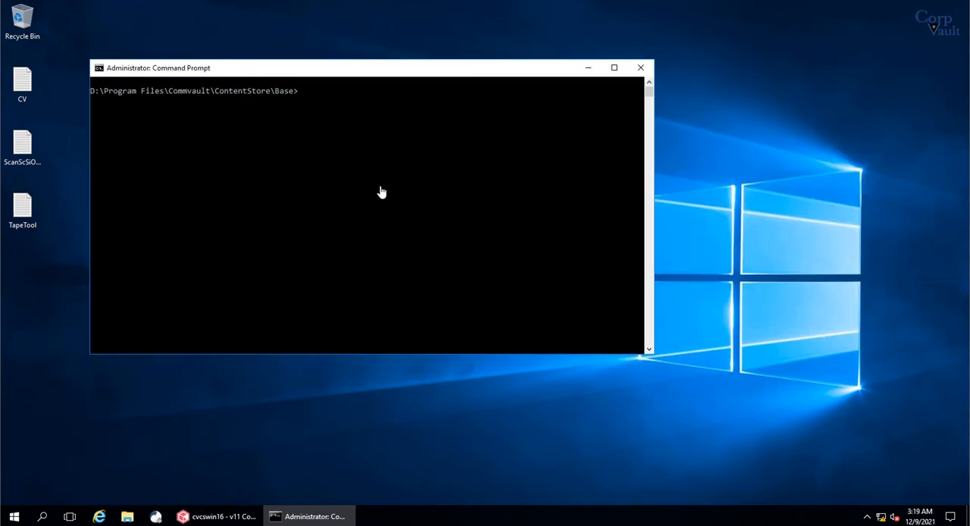
Launch TapeToolGui.exe so the Tape Test window opens set to read \\.\Tape0 at 64 KB locally
type("tapw")
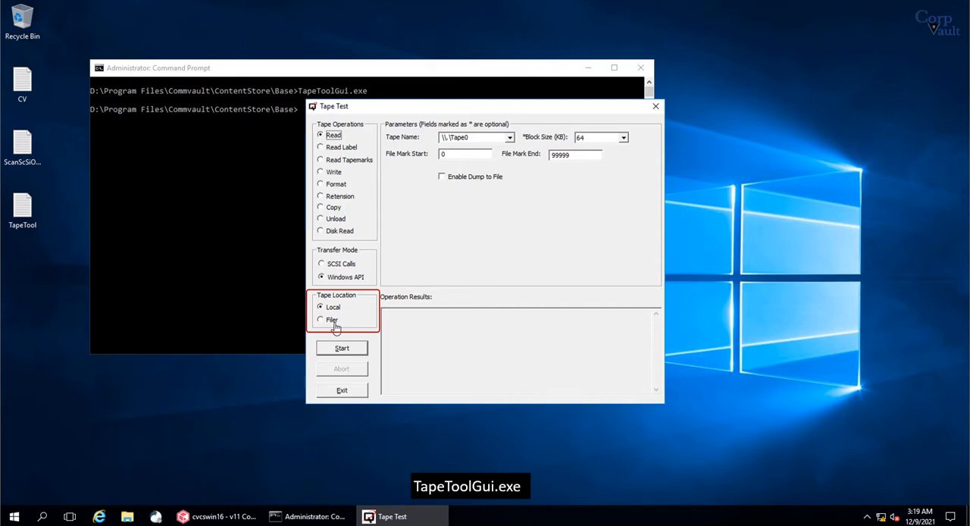
left_click(321, 318)
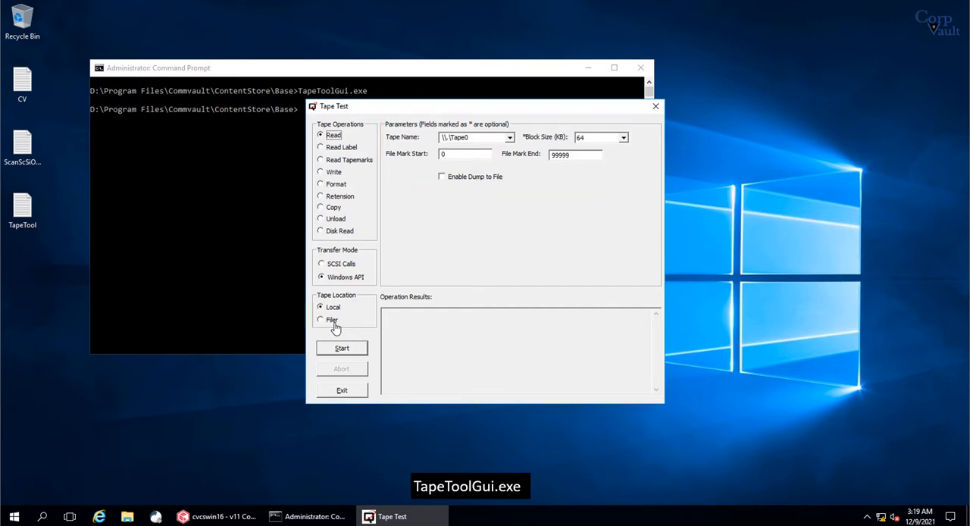
mouse_move(366, 219)
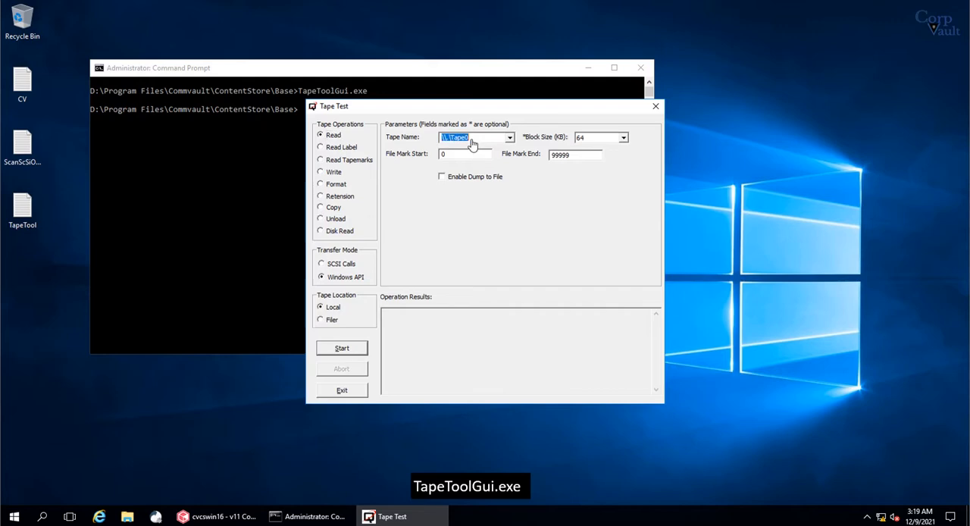
mouse_move(513, 139)
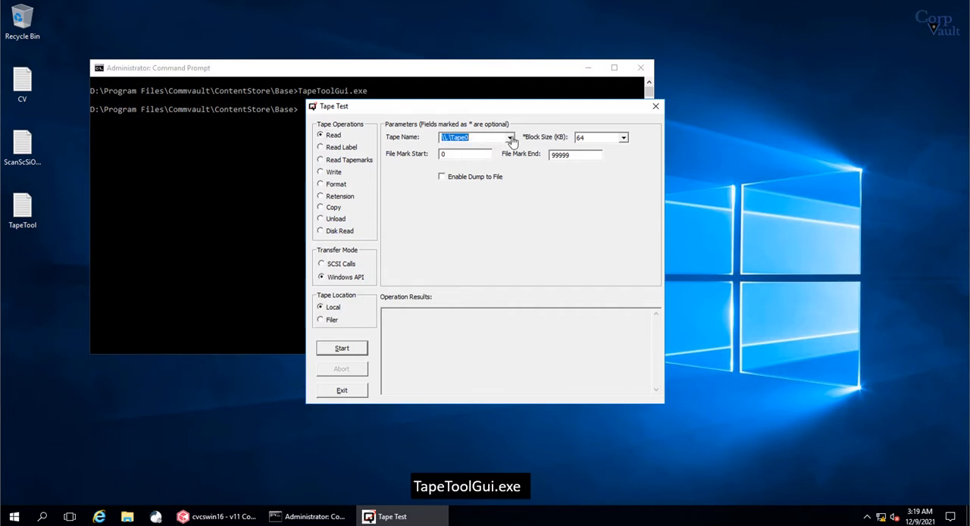
left_click(511, 138)
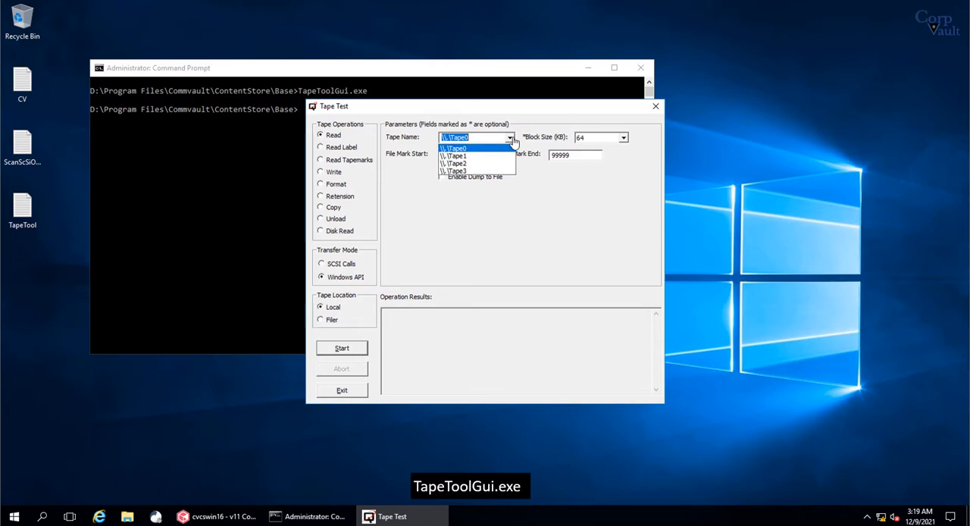
mouse_move(539, 119)
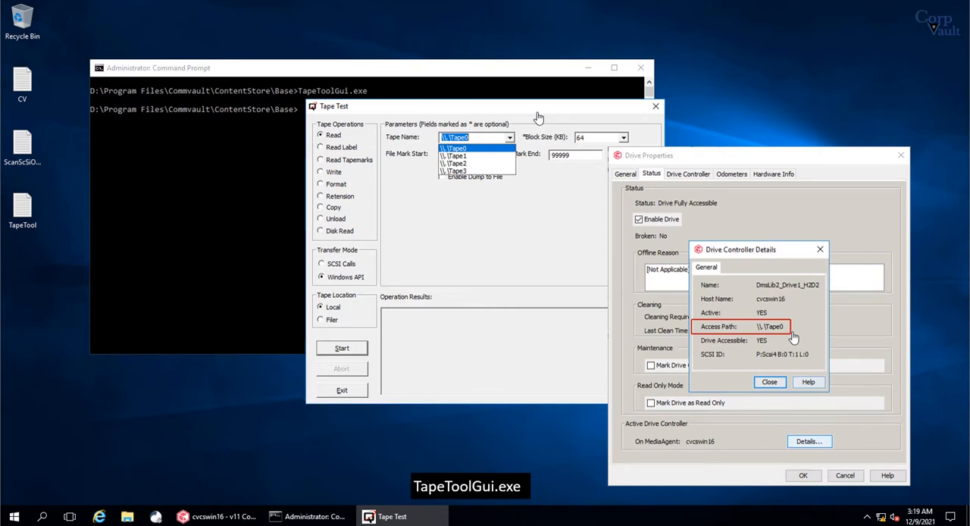
left_click(770, 381)
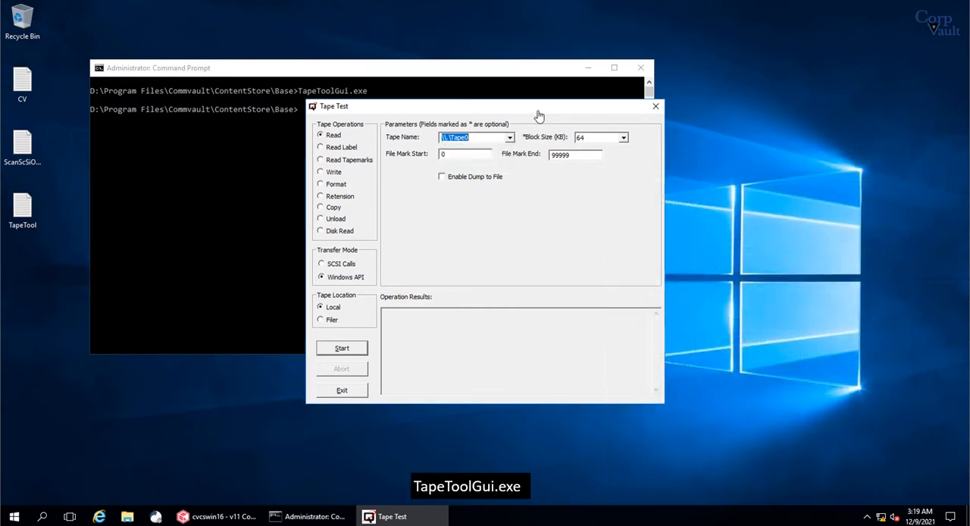
mouse_move(584, 143)
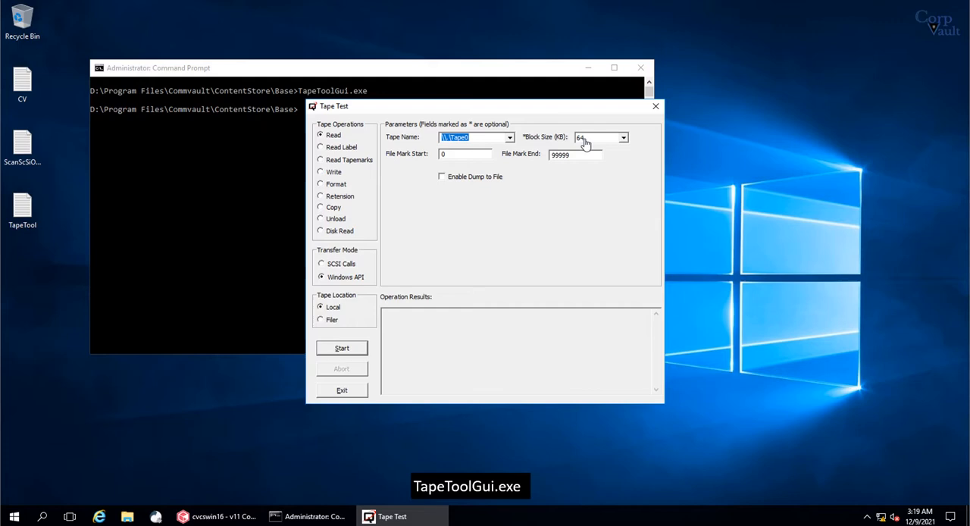
left_click(322, 145)
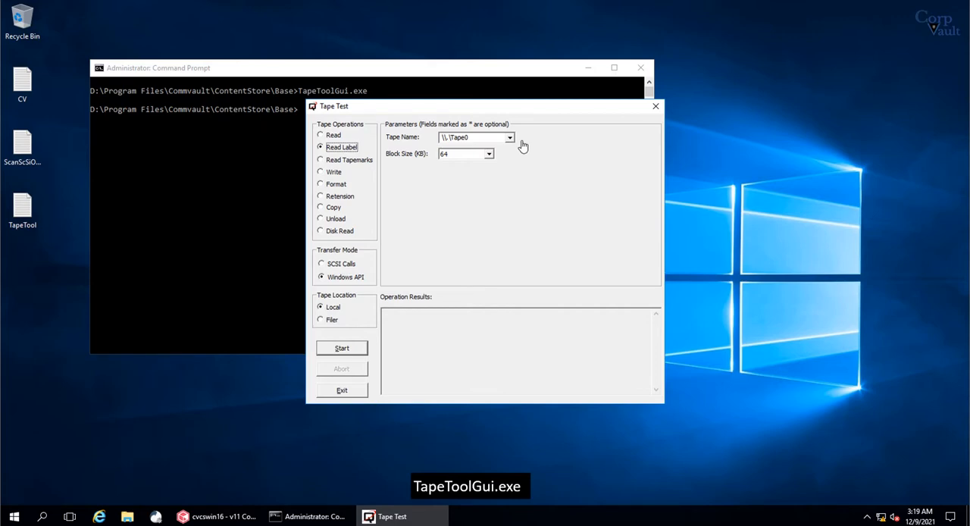
mouse_move(415, 282)
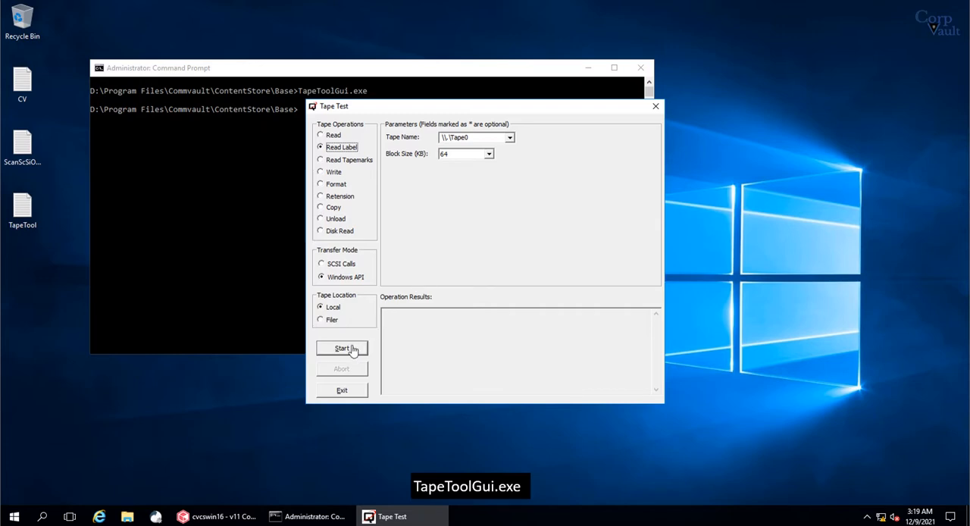
Start the Read Label operation on Tape0 at 64 KB
left_click(343, 348)
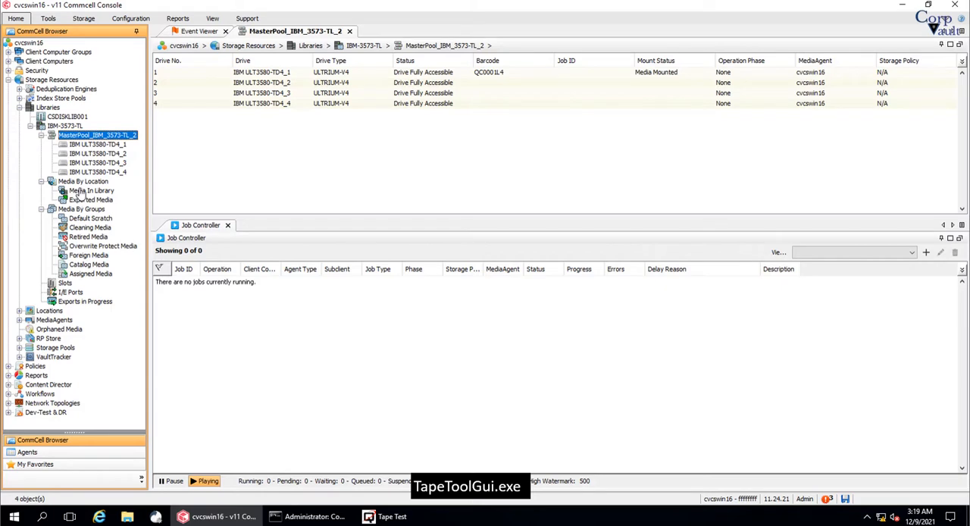
Show Media In Library with barcodes, slots and media groups, then return to the drive list
left_click(91, 191)
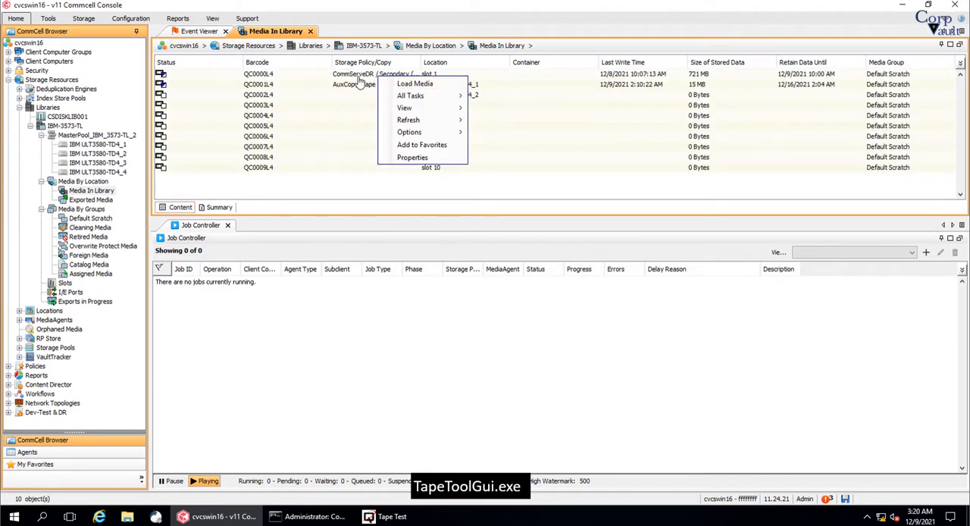
left_click(415, 84)
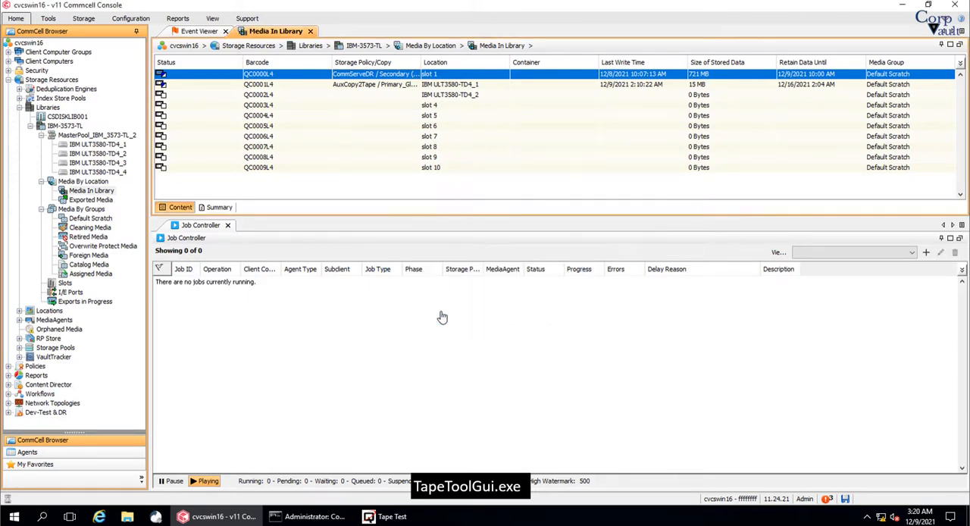
left_click(97, 135)
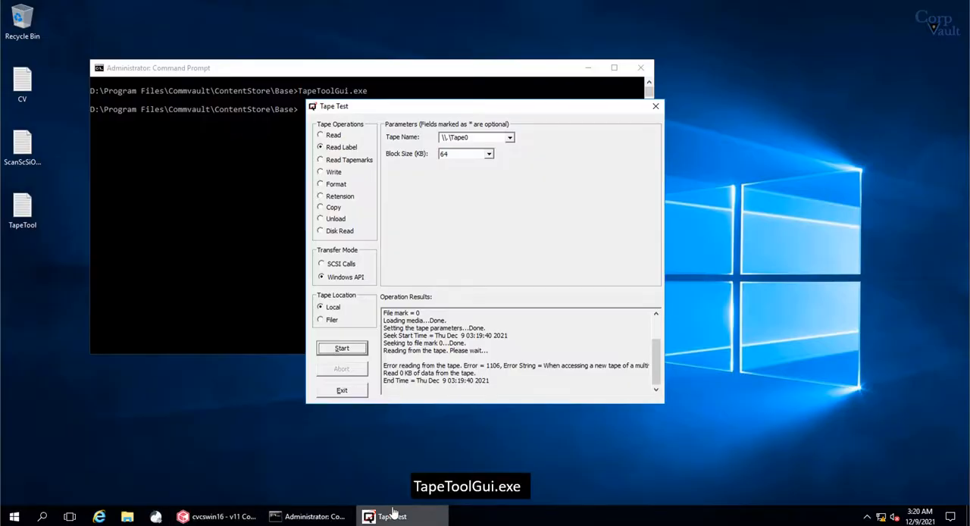
mouse_move(516, 143)
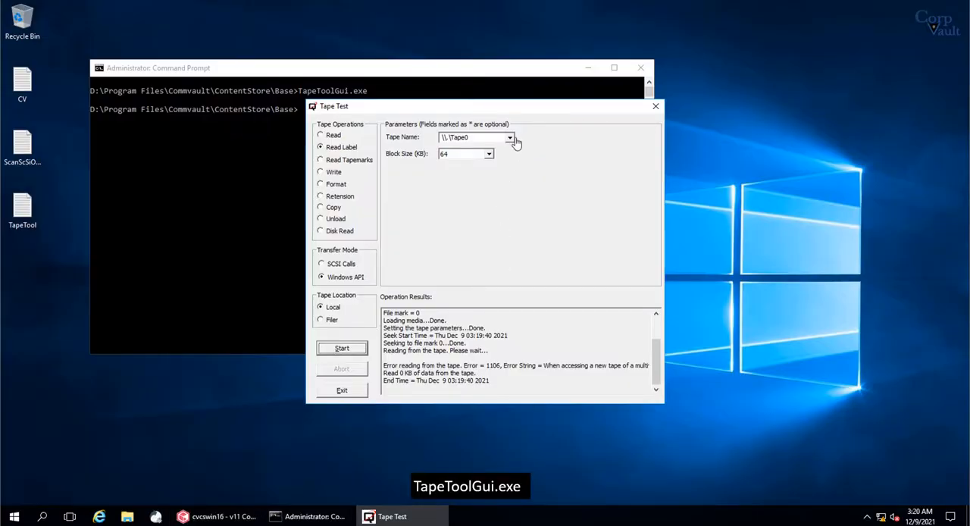
Select \\.\Tape1 and run the label read, which reaches end of data
left_click(509, 138)
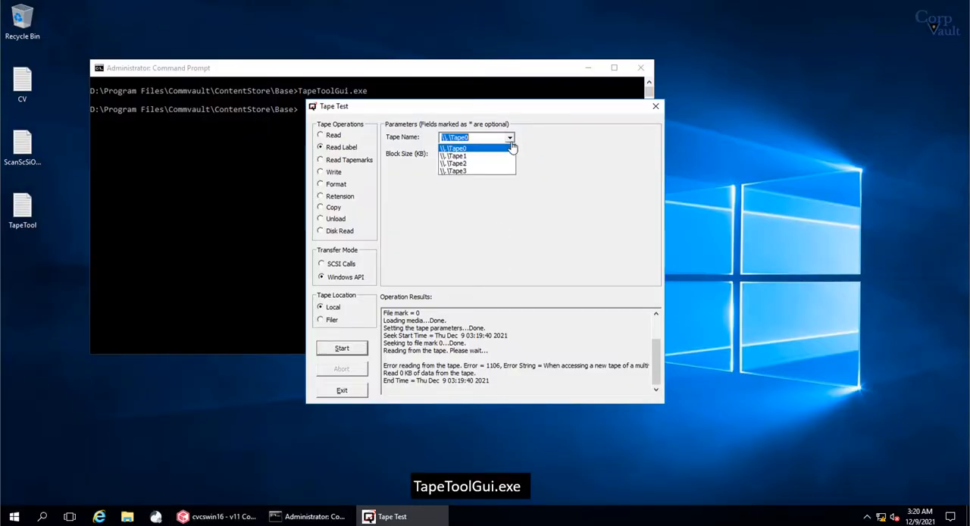
left_click(455, 154)
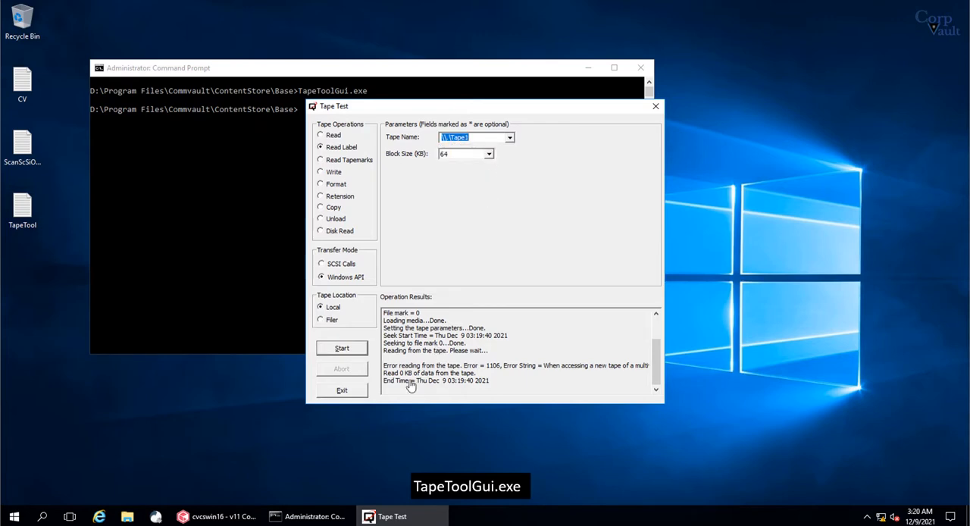
left_click(342, 349)
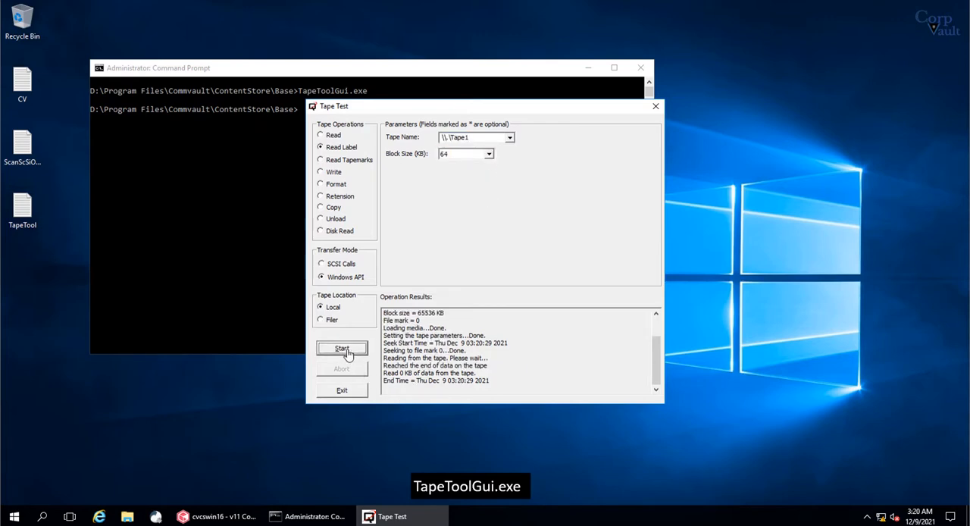
mouse_move(570, 357)
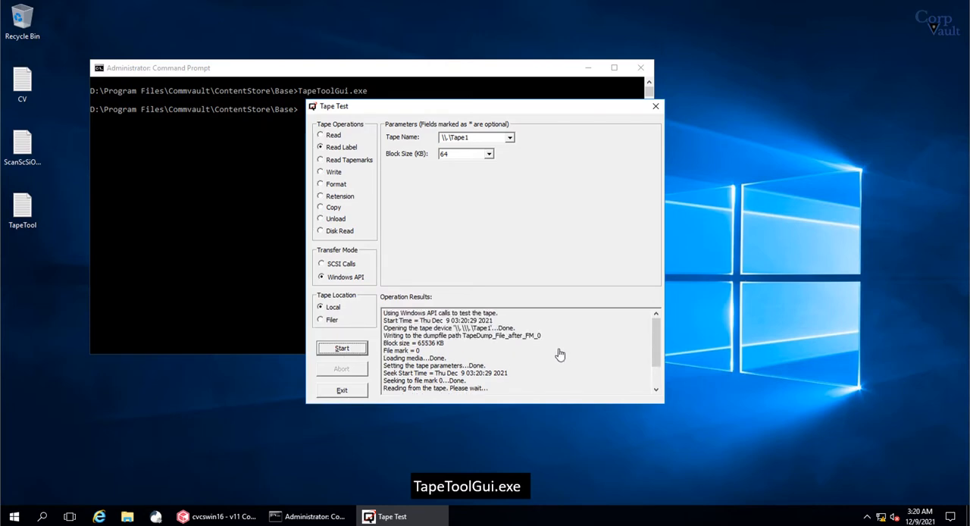
mouse_move(514, 354)
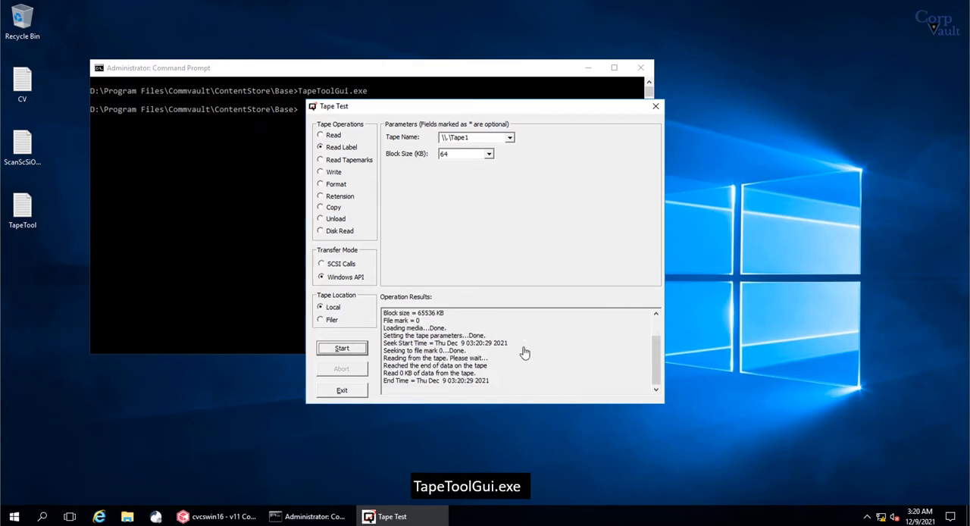
mouse_move(501, 378)
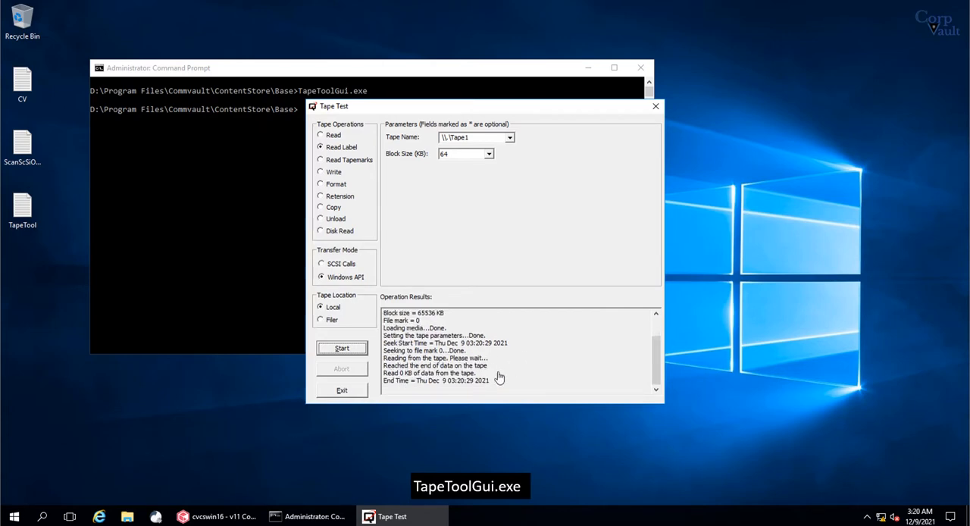
left_click(343, 349)
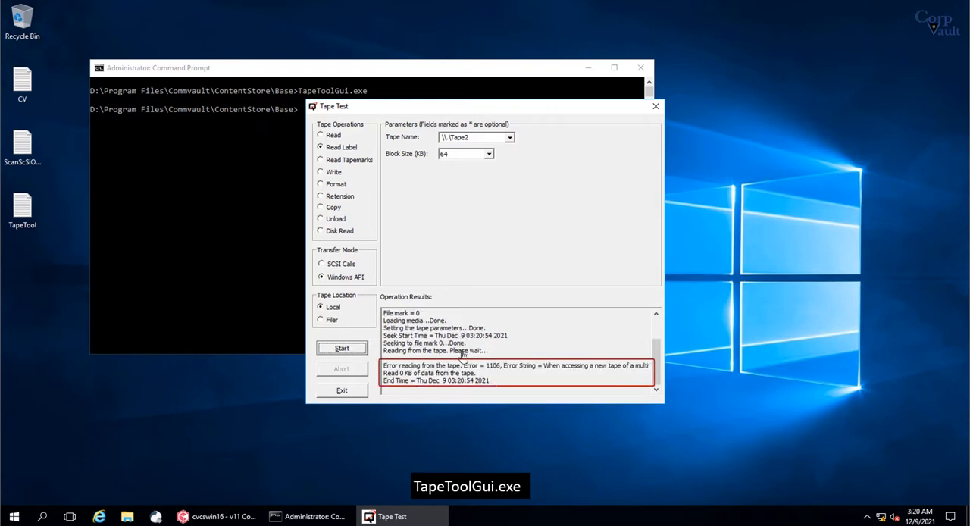
Run the label read on Tape2 at 128 KB, then raise the block size to 256 KB
left_click(343, 348)
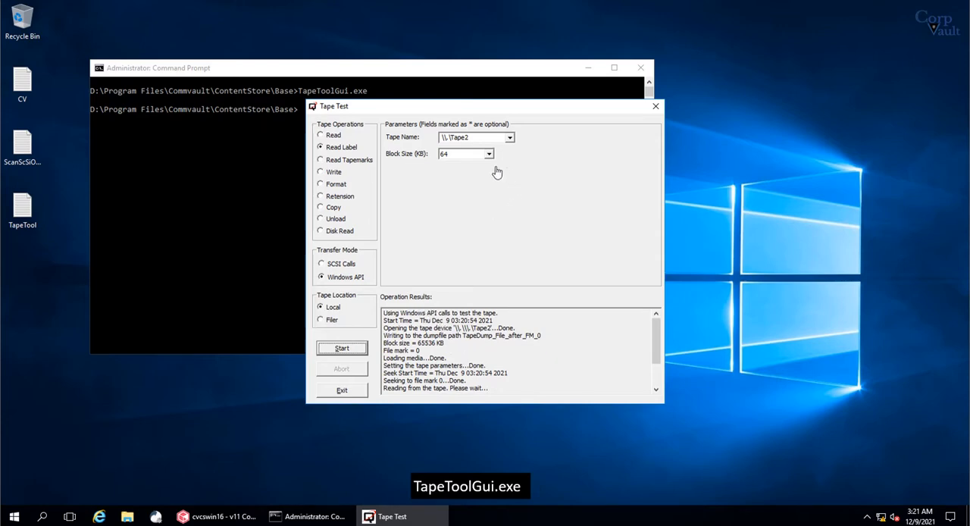
left_click(490, 154)
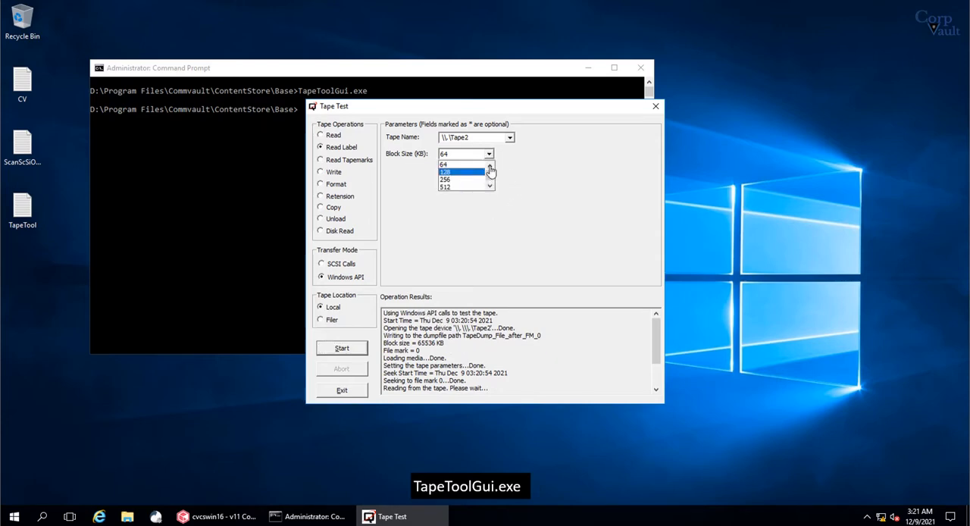
left_click(446, 171)
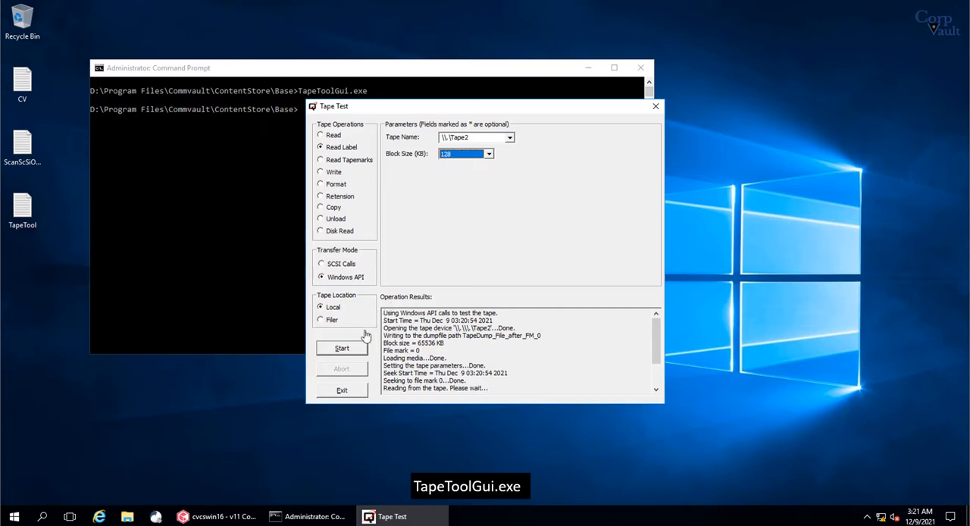
left_click(342, 349)
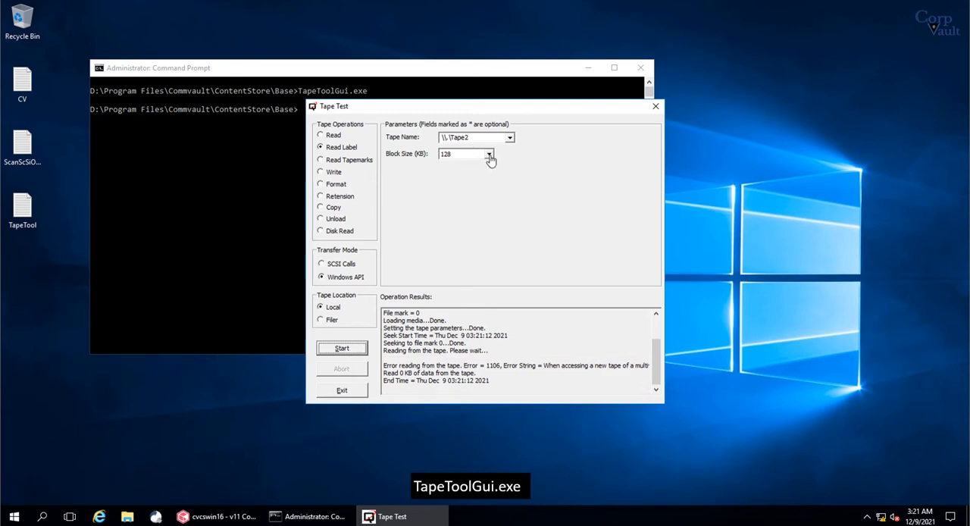
left_click(489, 155)
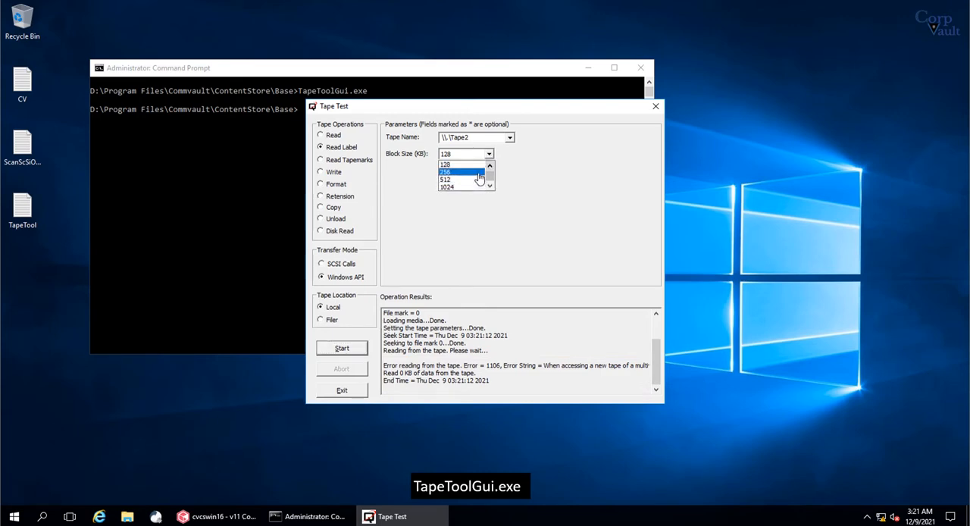
left_click(446, 172)
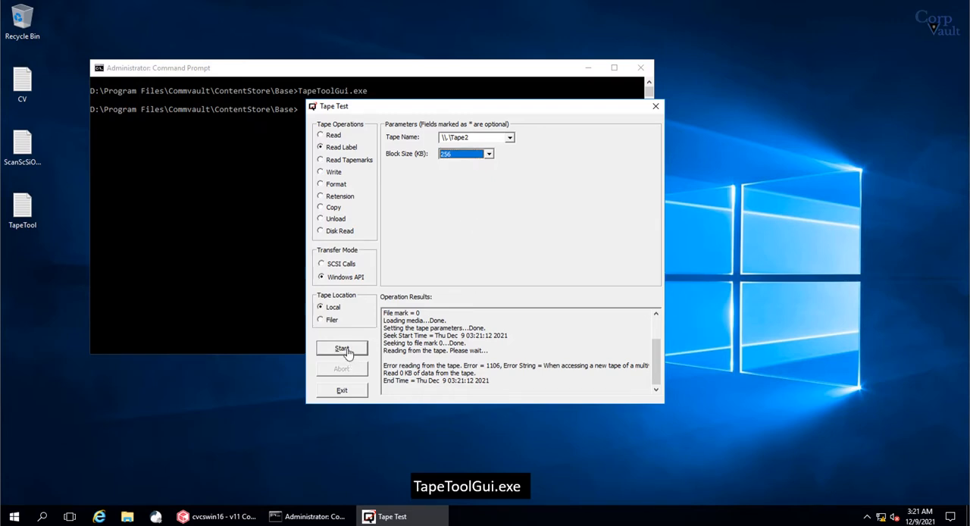
Run the 256 KB label read and scroll the Operation Results to the MediaID for barcode QC0001L4
left_click(342, 349)
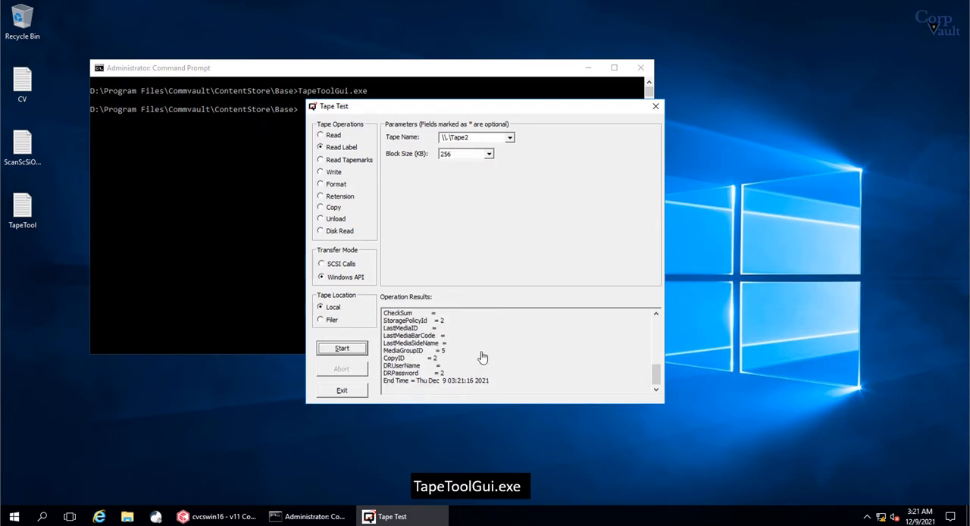
left_click(343, 348)
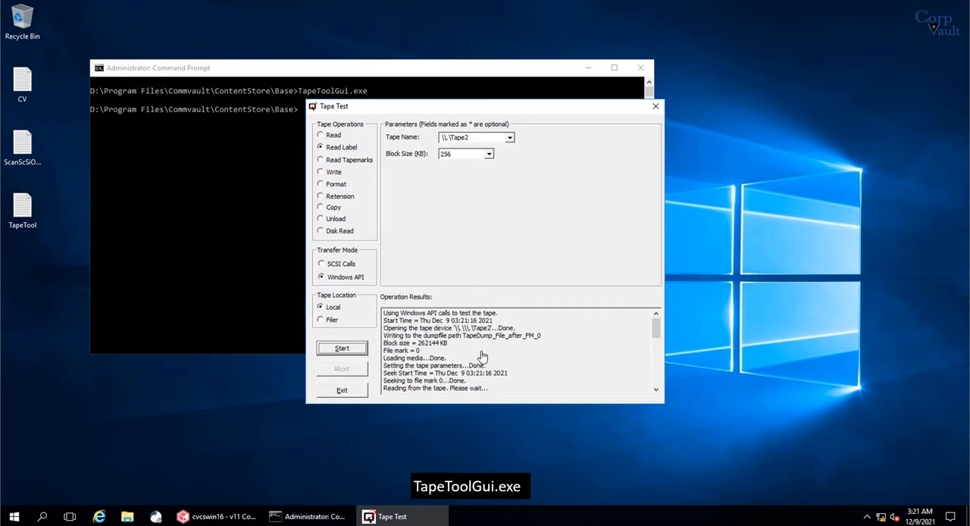
mouse_move(463, 367)
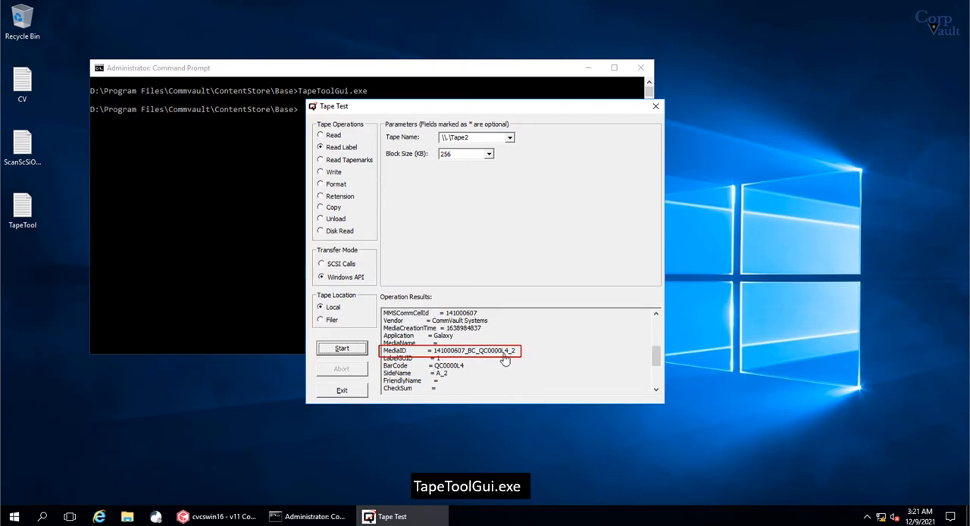
scroll("down", 3)
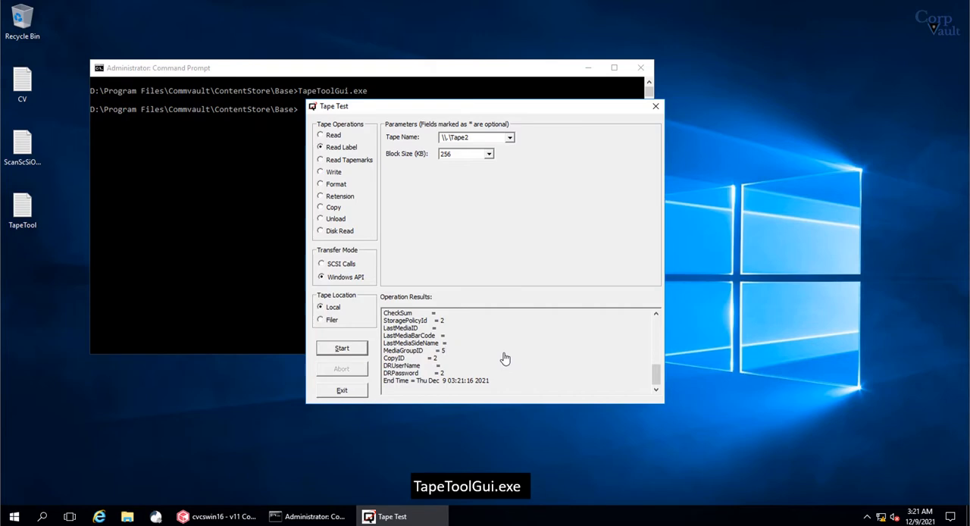
left_click(342, 349)
type("notepad")
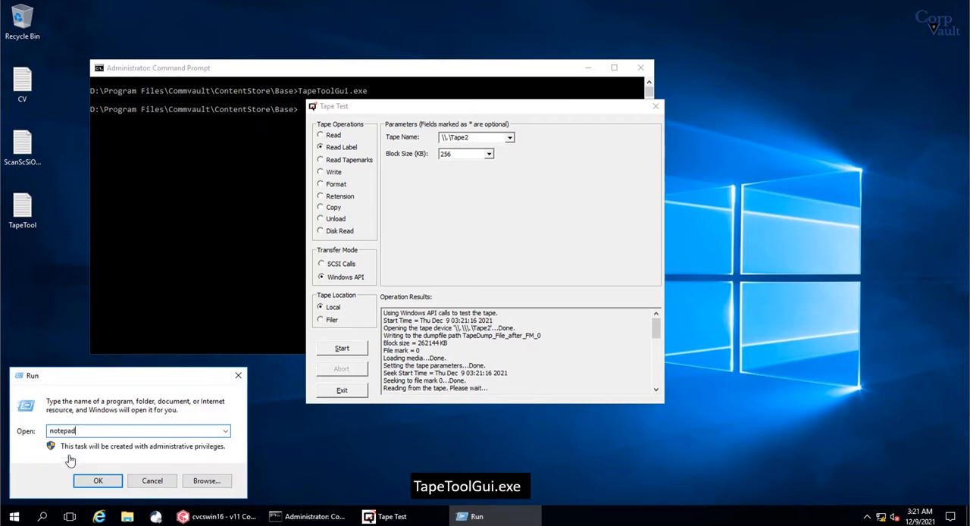
Paste the Tape2 label-read results (MediaID 141000607_BC_QC0001L4_2, barcode QC0001L4) into a new Notepad document
left_click(97, 480)
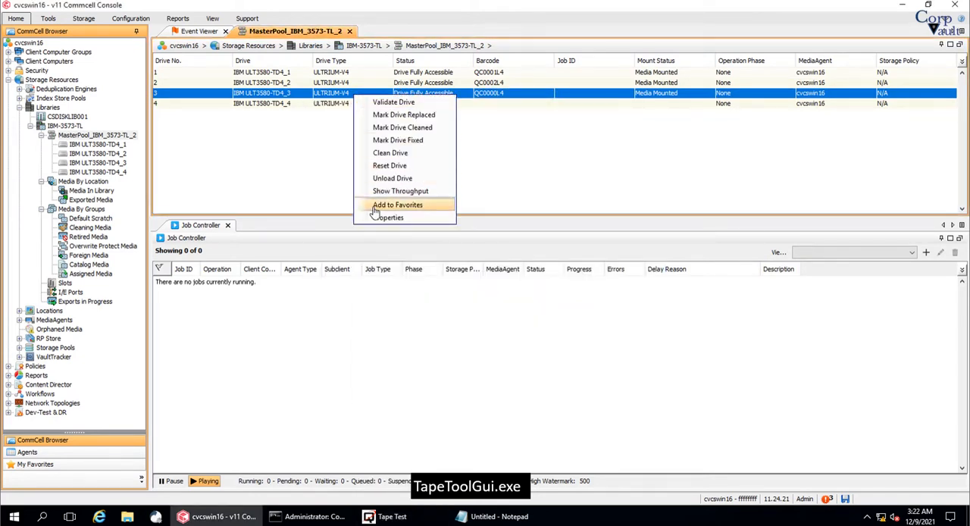
left_click(390, 219)
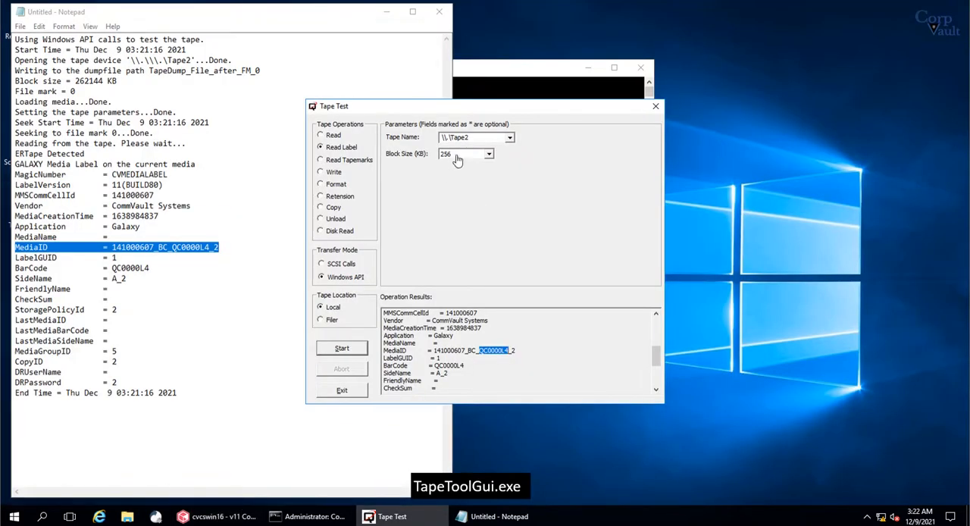
Choose the Format operation in TapeToolGui and pick the tape device from the Tape Name list
left_click(322, 185)
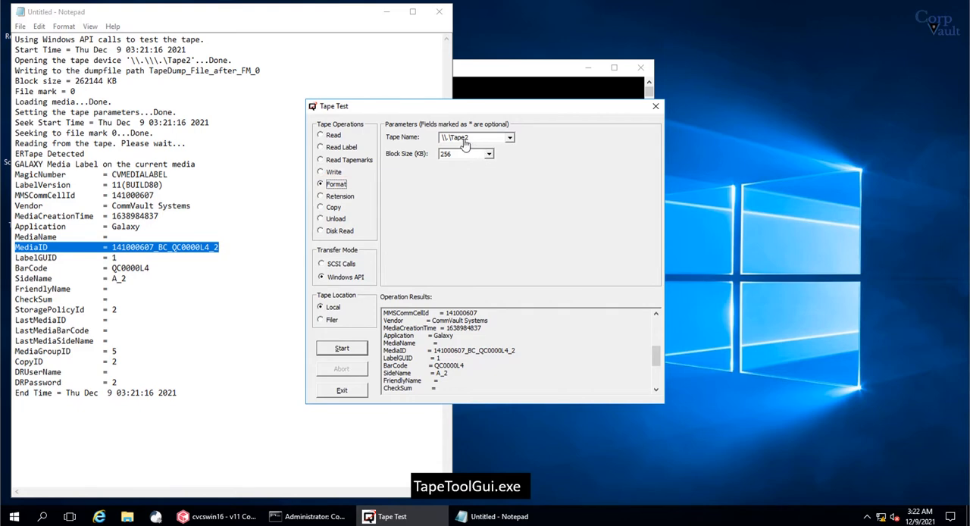
left_click(509, 138)
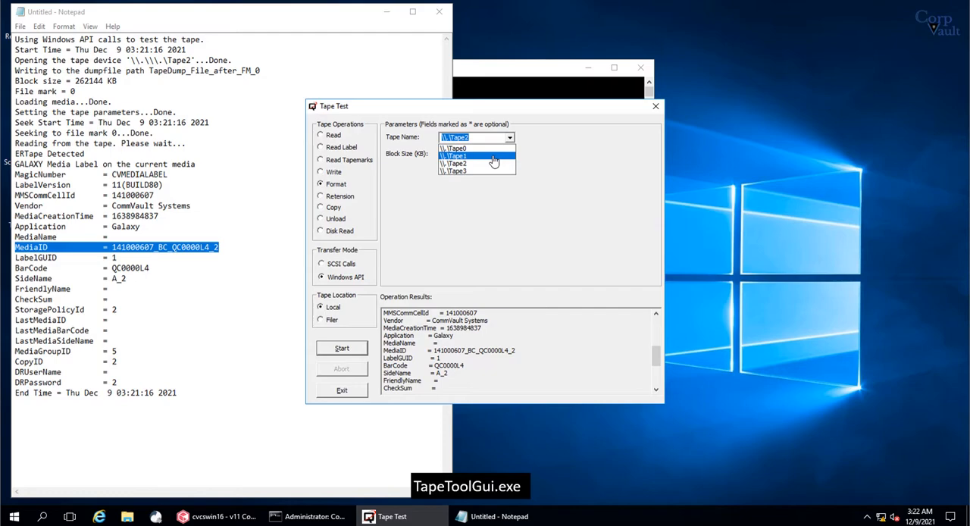
left_click(452, 155)
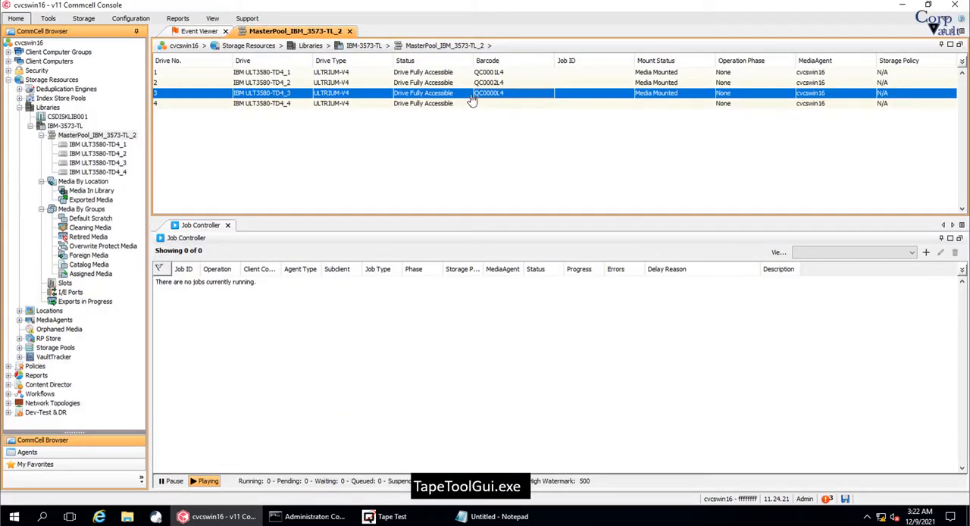
Show Media In Library in CommCell Console, revealing QC0001L4 in the third IBM ULT3580-TD4 drive
left_click(261, 81)
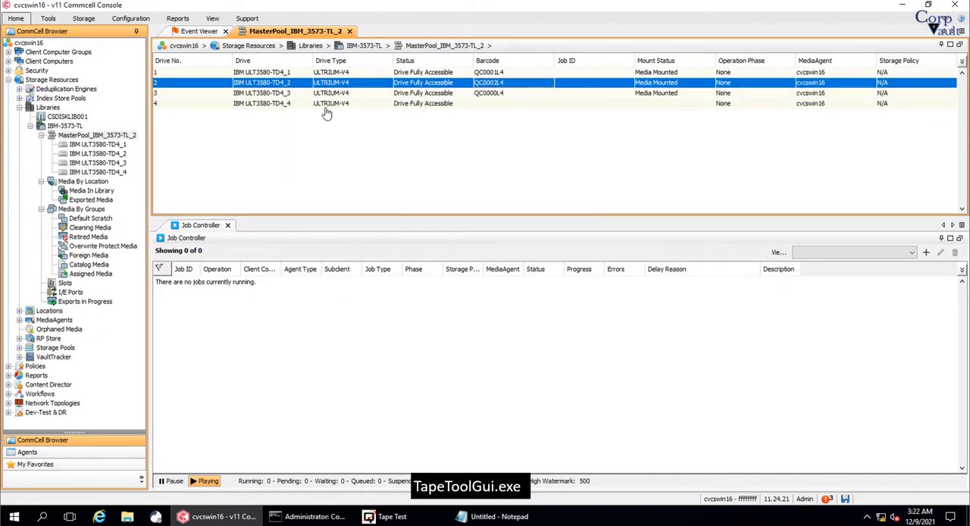
left_click(91, 191)
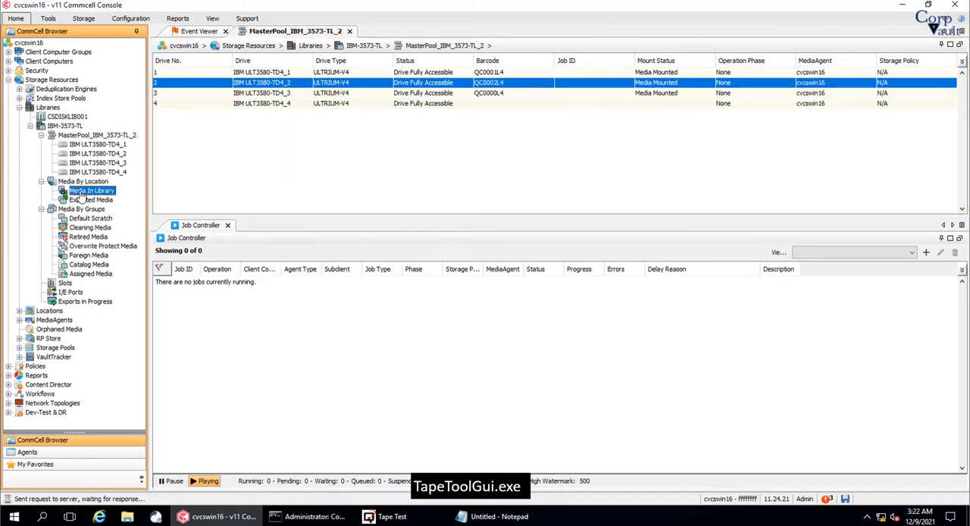
left_click(91, 191)
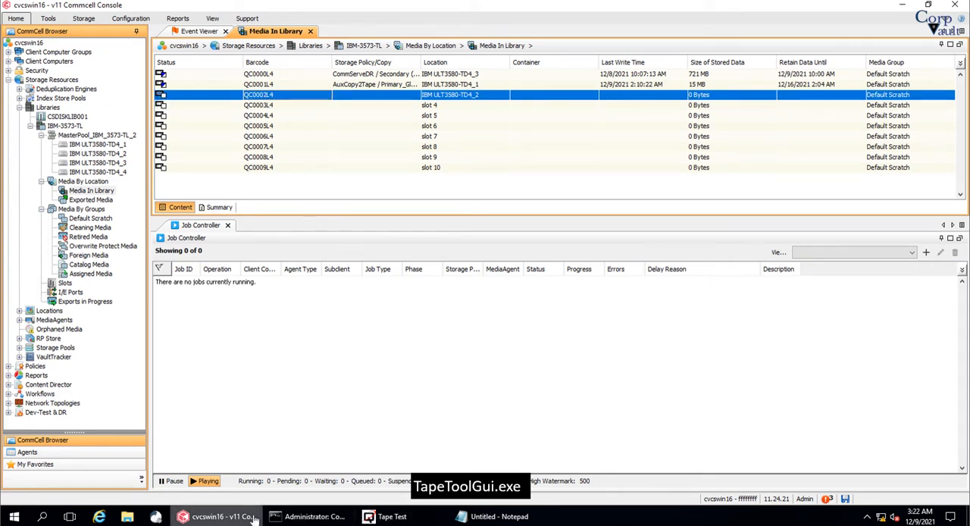
mouse_move(222, 515)
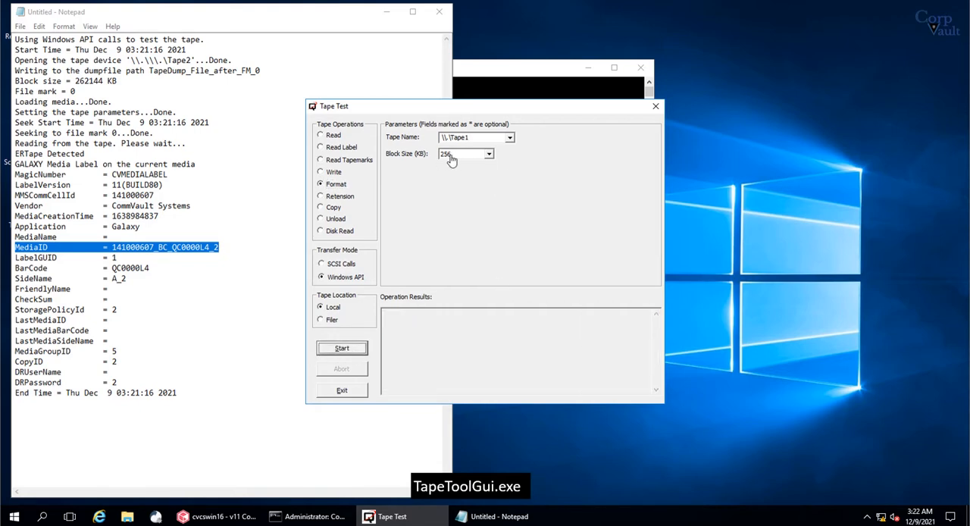
Format \\.\Tape1 with block size 64 KB and review the result reporting block size 65536
left_click(488, 155)
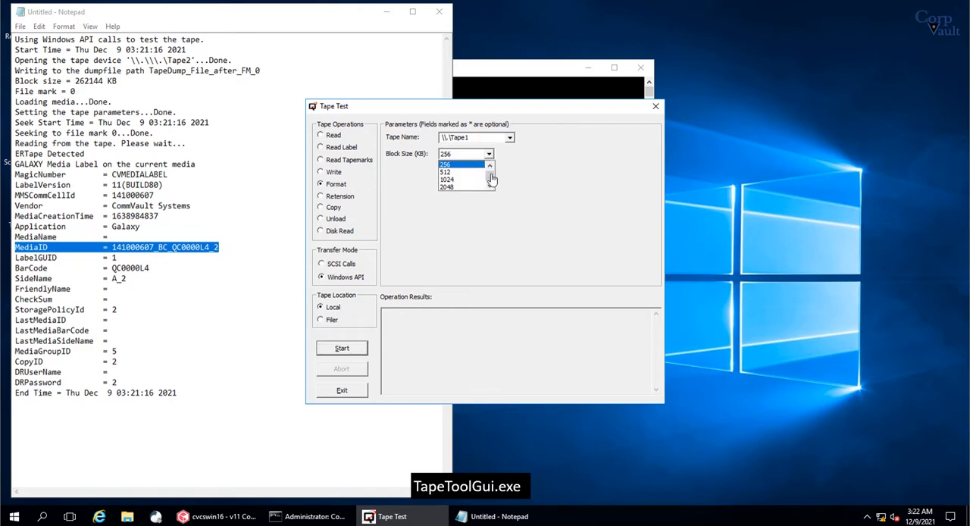
left_click(464, 164)
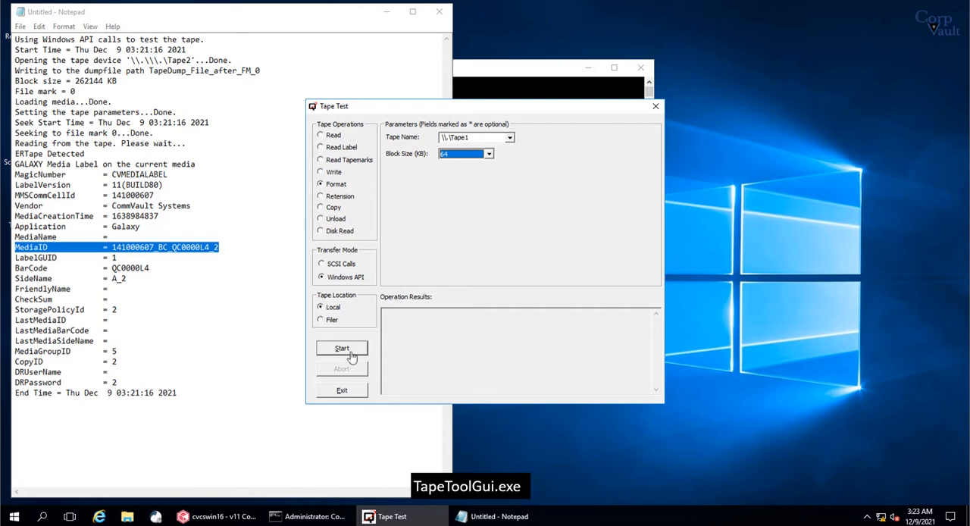
left_click(343, 349)
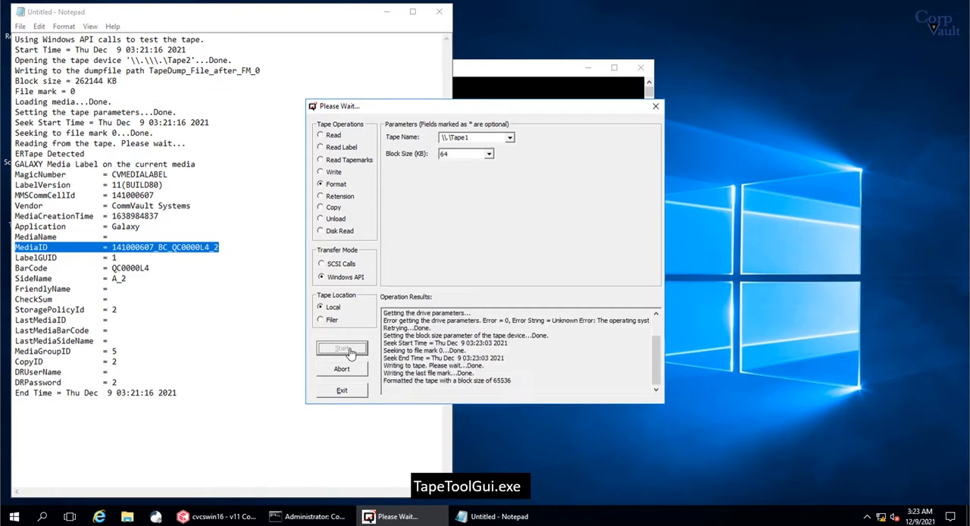
left_click(342, 348)
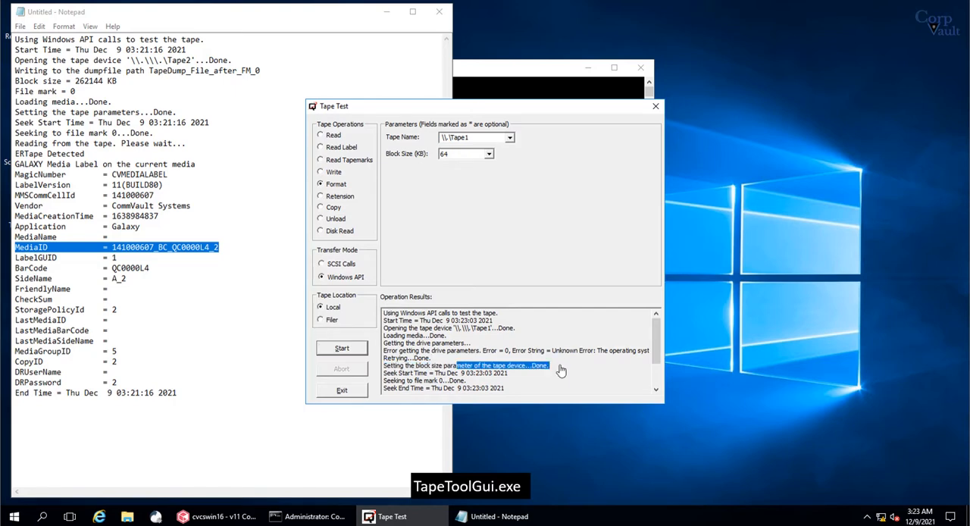
scroll("down", 3)
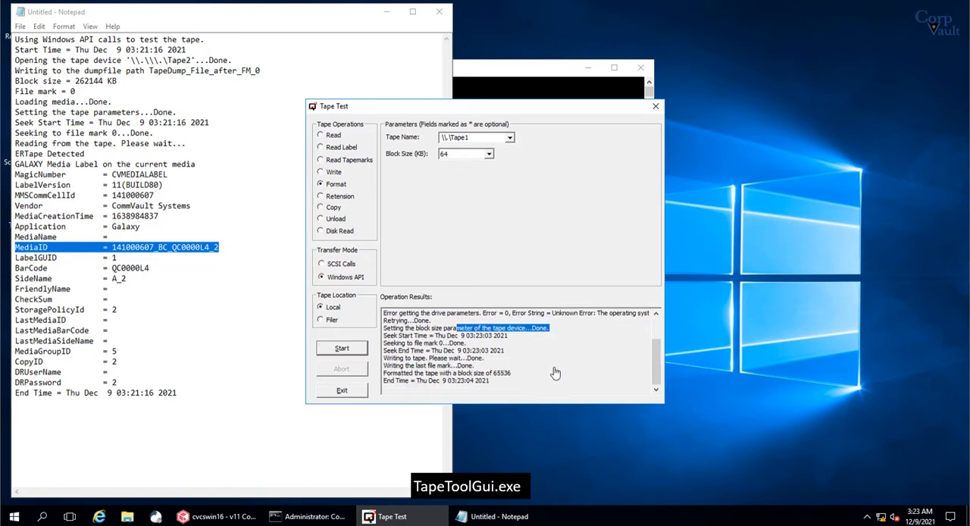
mouse_move(352, 215)
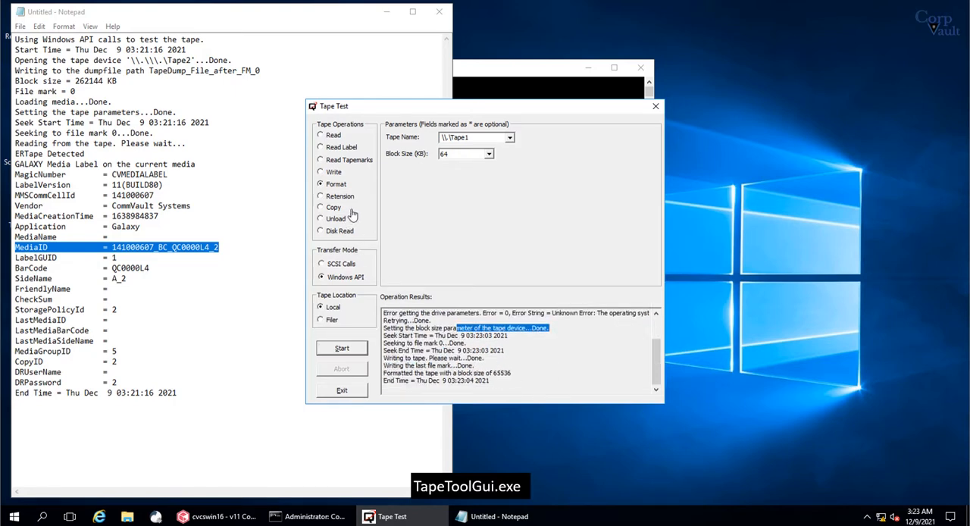
mouse_move(442, 224)
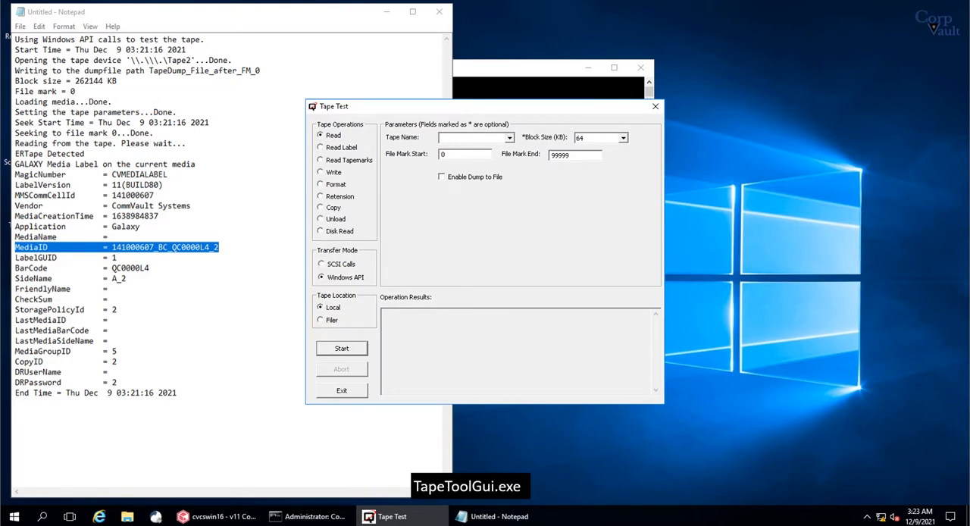
Review the parameter panels for the Read, Read Label and Read Tapemarks operations
left_click(320, 147)
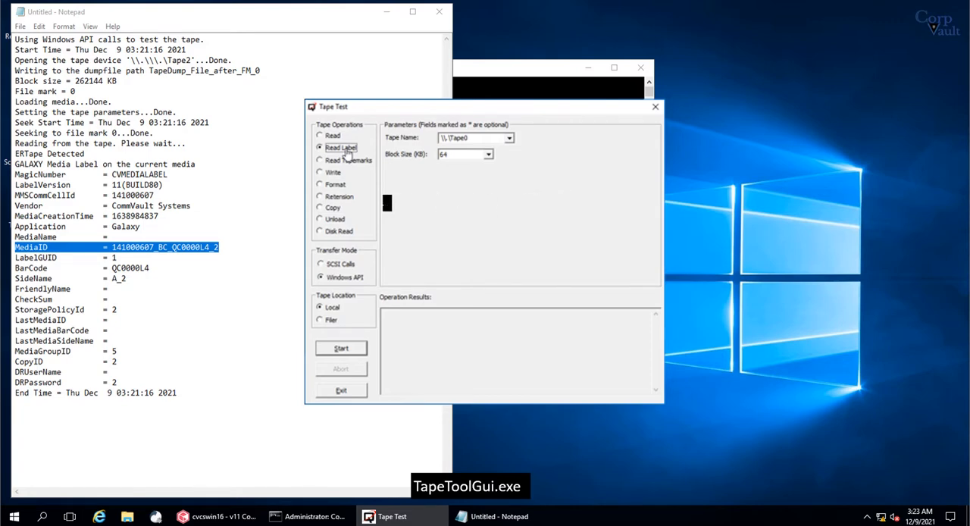
left_click(318, 160)
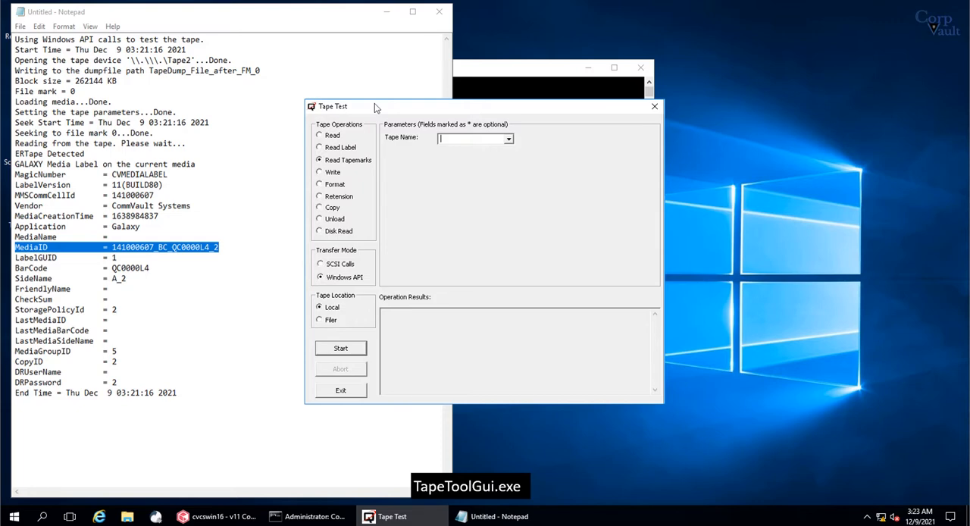
left_click(318, 173)
type("\\\\.\\Tape1")
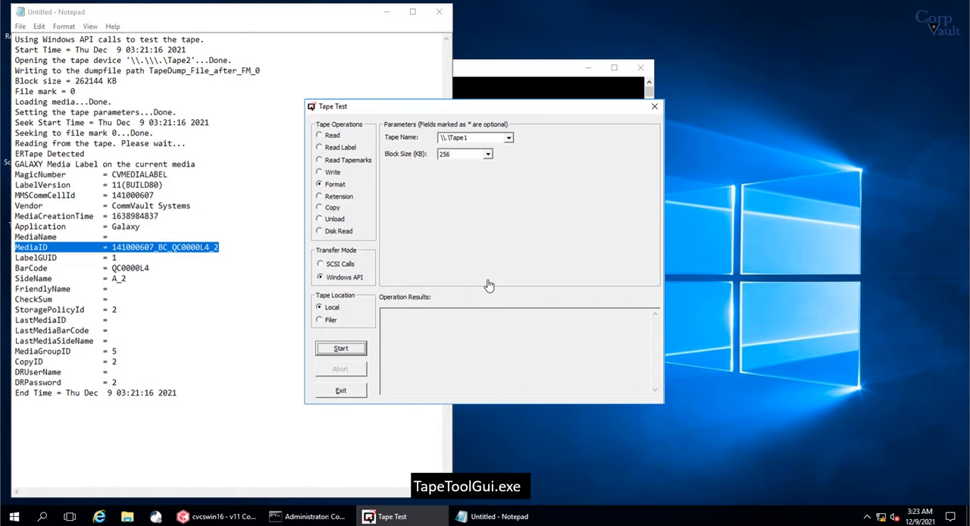
Review the parameter panels for the Format, Retention and Copy operations, ending on source/target settings
left_click(320, 196)
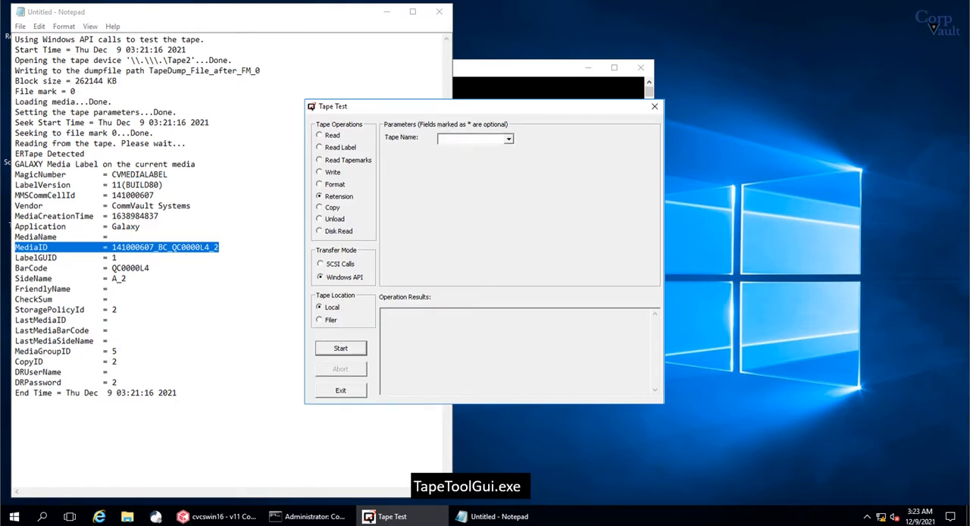
left_click(318, 206)
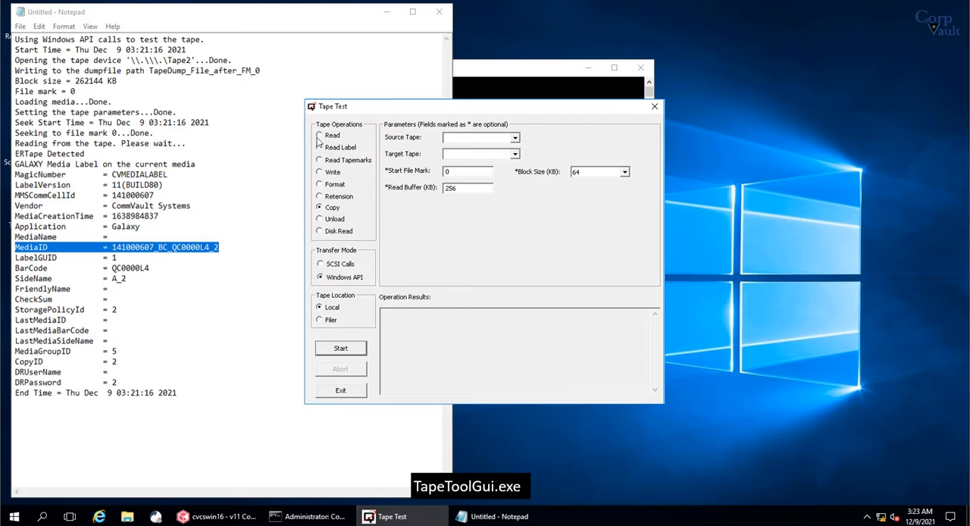
left_click(318, 218)
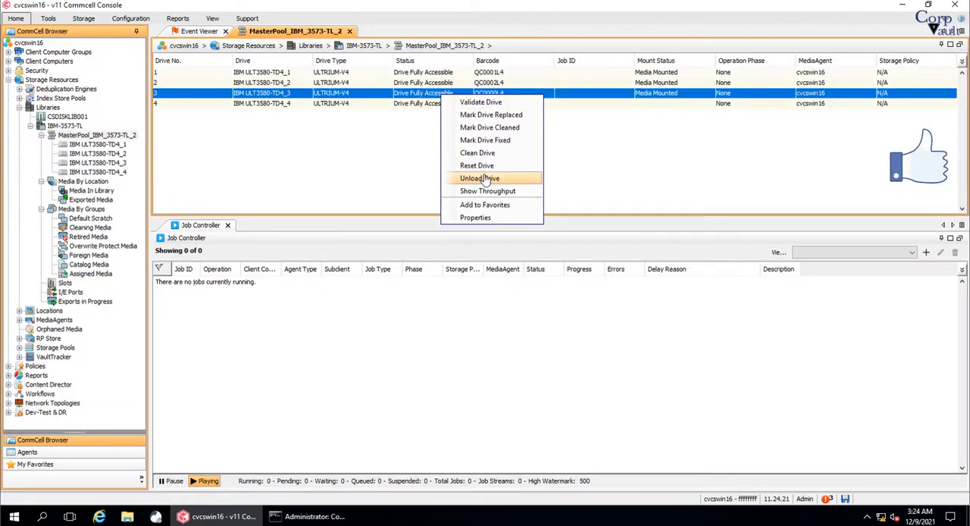
Unload the tapes from drives 3 and 1, leaving only drive 2 with QC0001L4 mounted
left_click(479, 178)
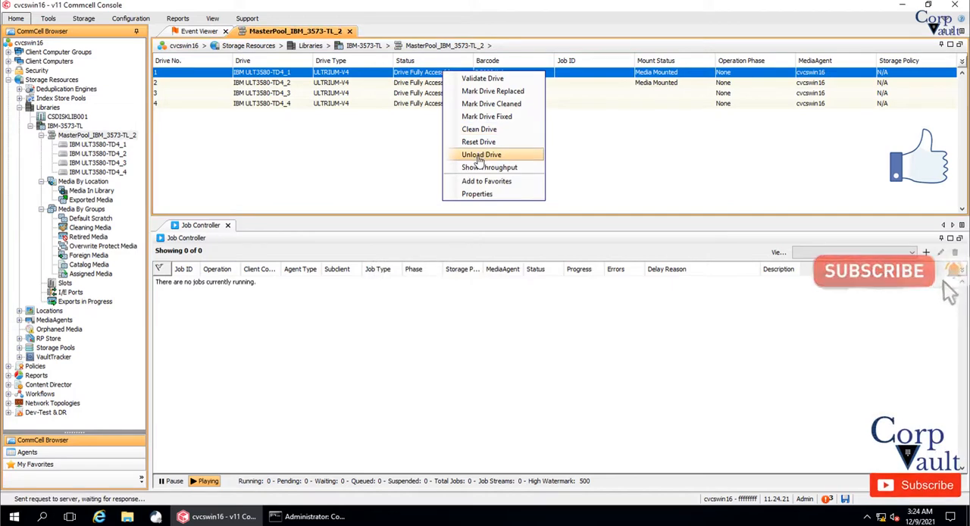
left_click(482, 155)
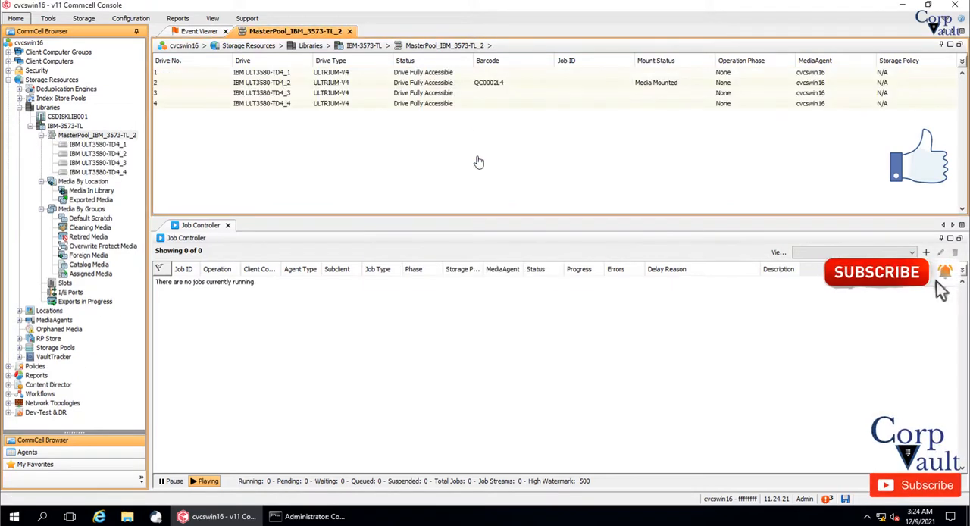